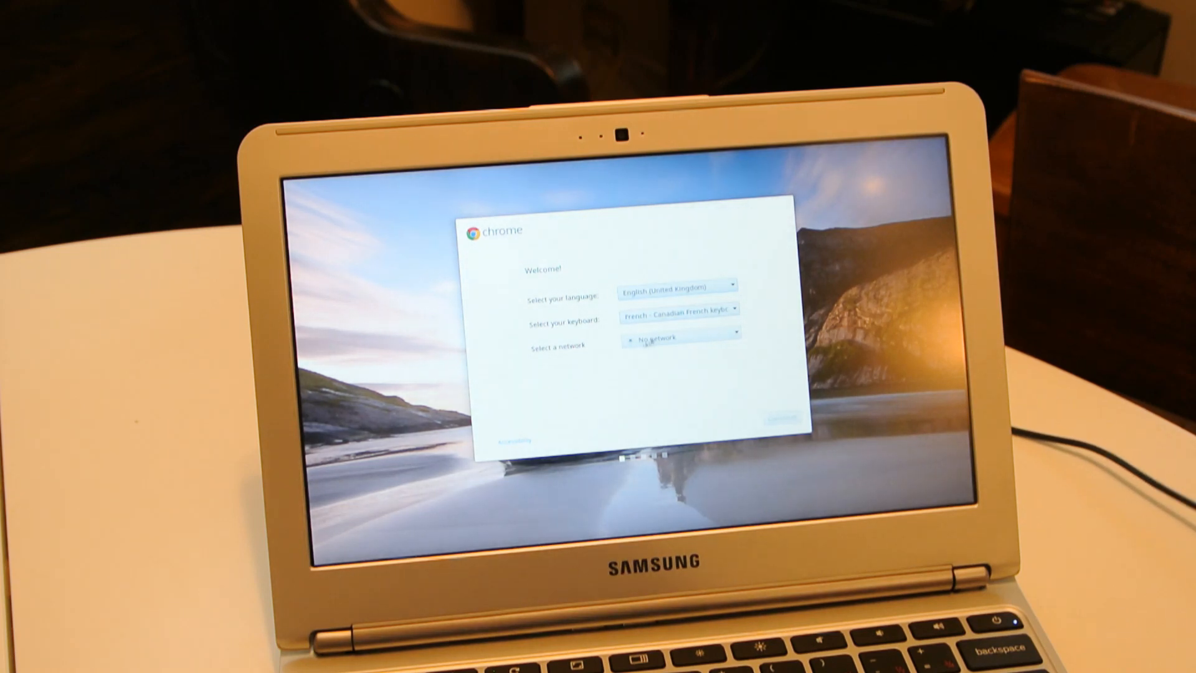
Step: Choose English (United States) language and US keyboard, and connect to the Tenda Wi-Fi network
click(677, 284)
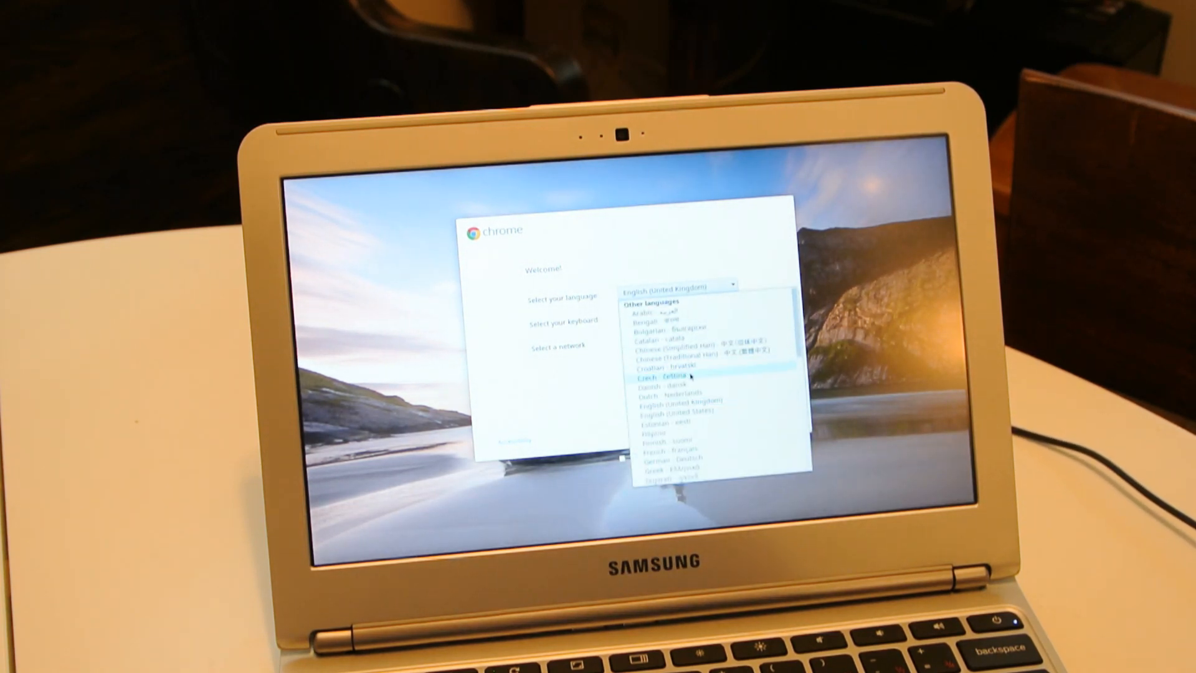
mouse_move(690, 418)
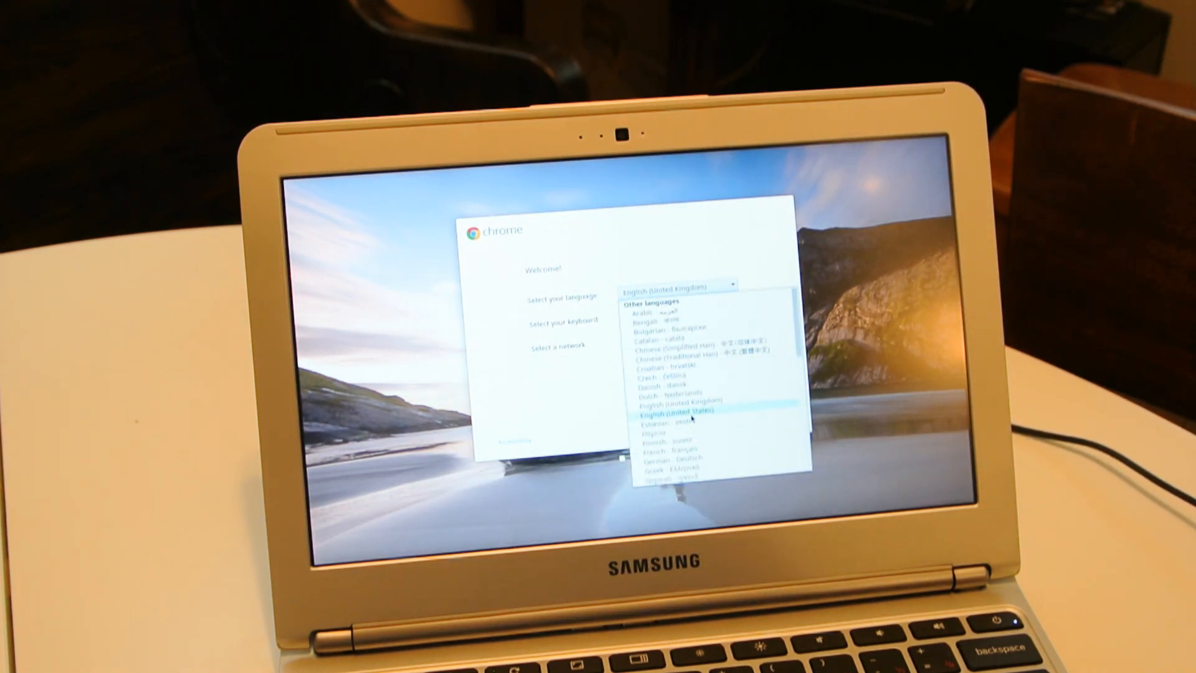
click(676, 416)
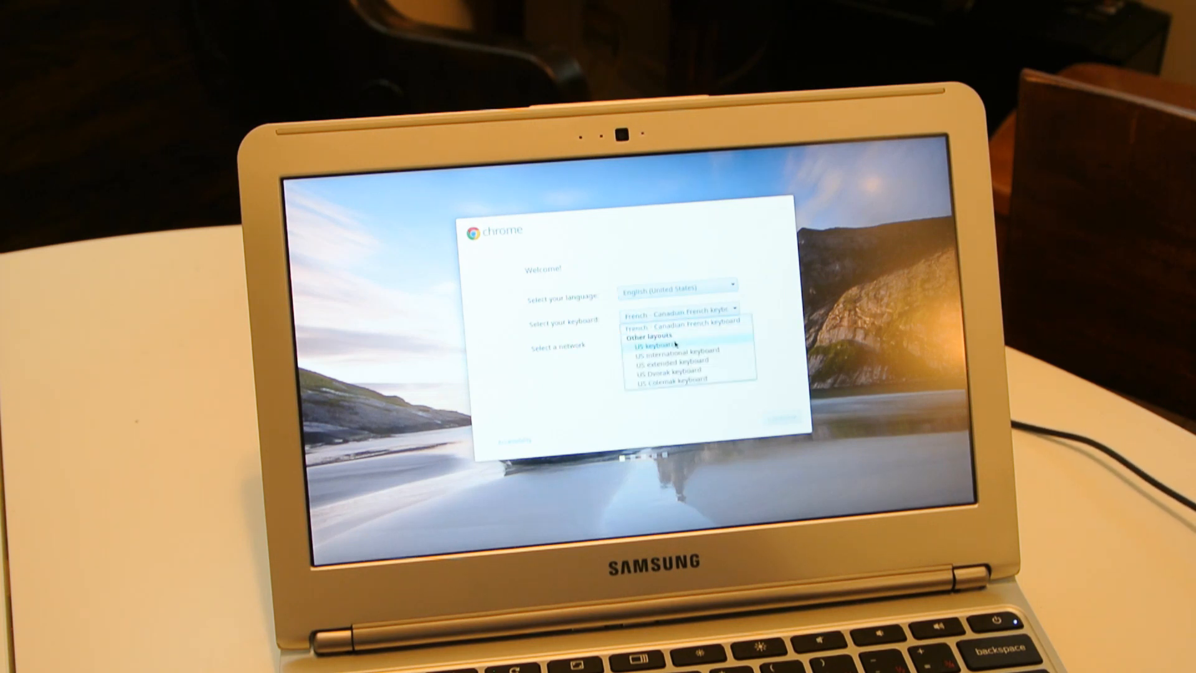
click(649, 343)
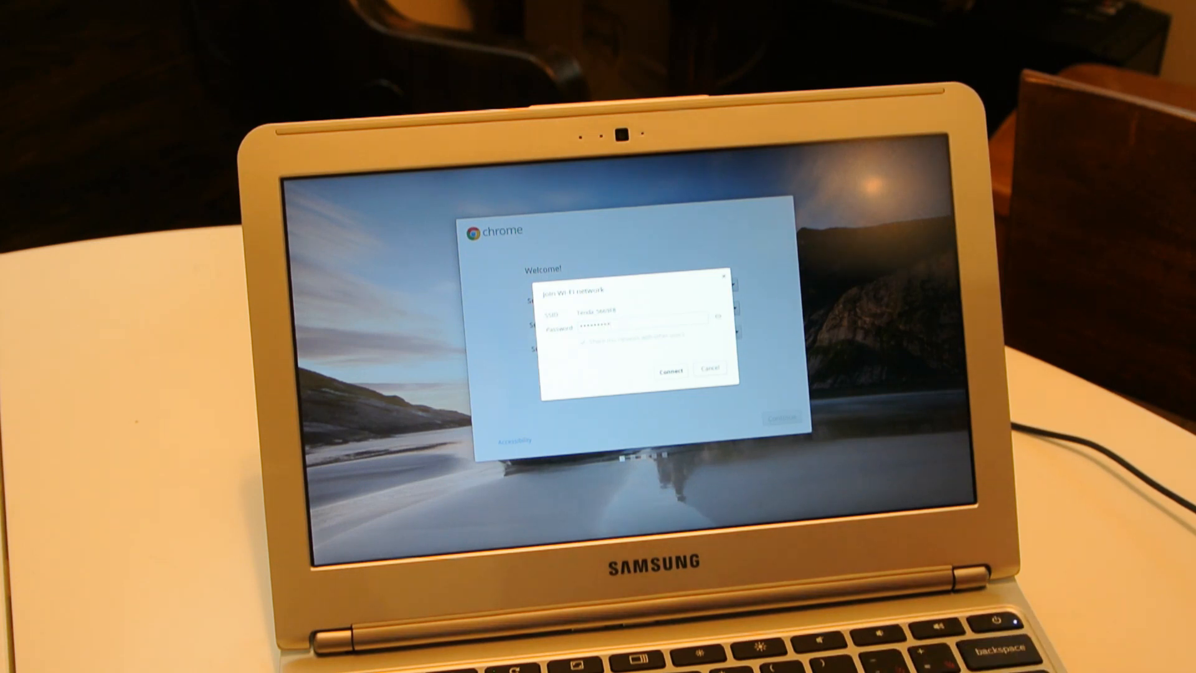
click(667, 372)
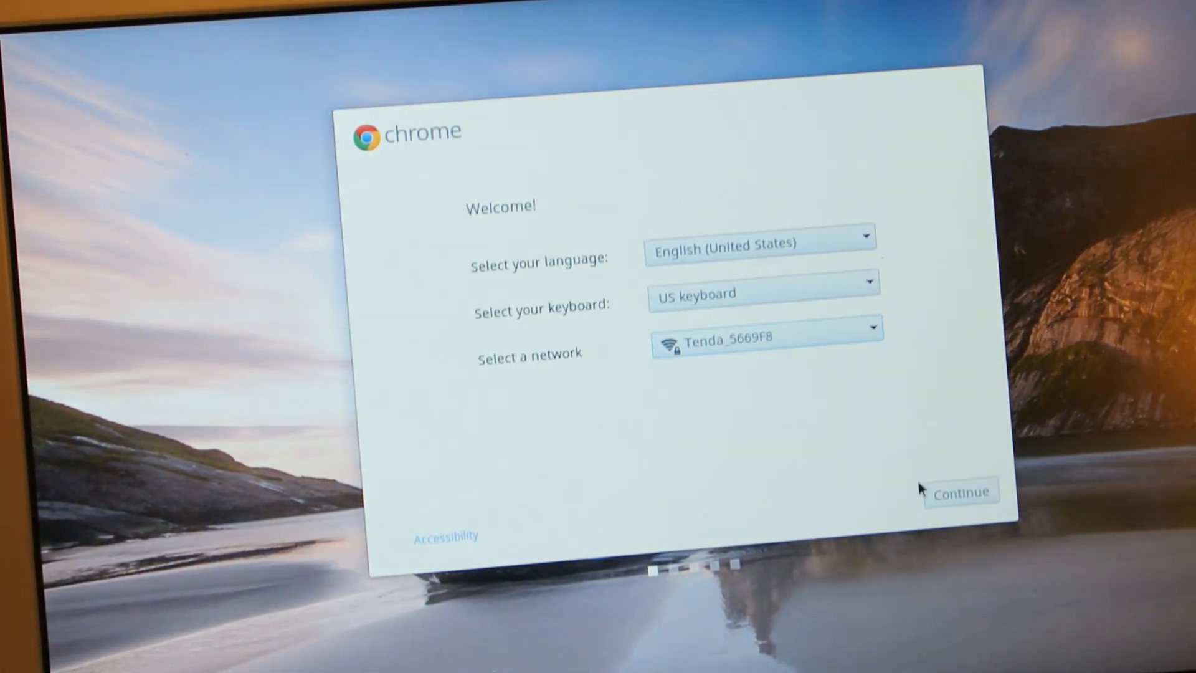
Step: Continue past the welcome settings and accept the Chrome OS terms
click(960, 492)
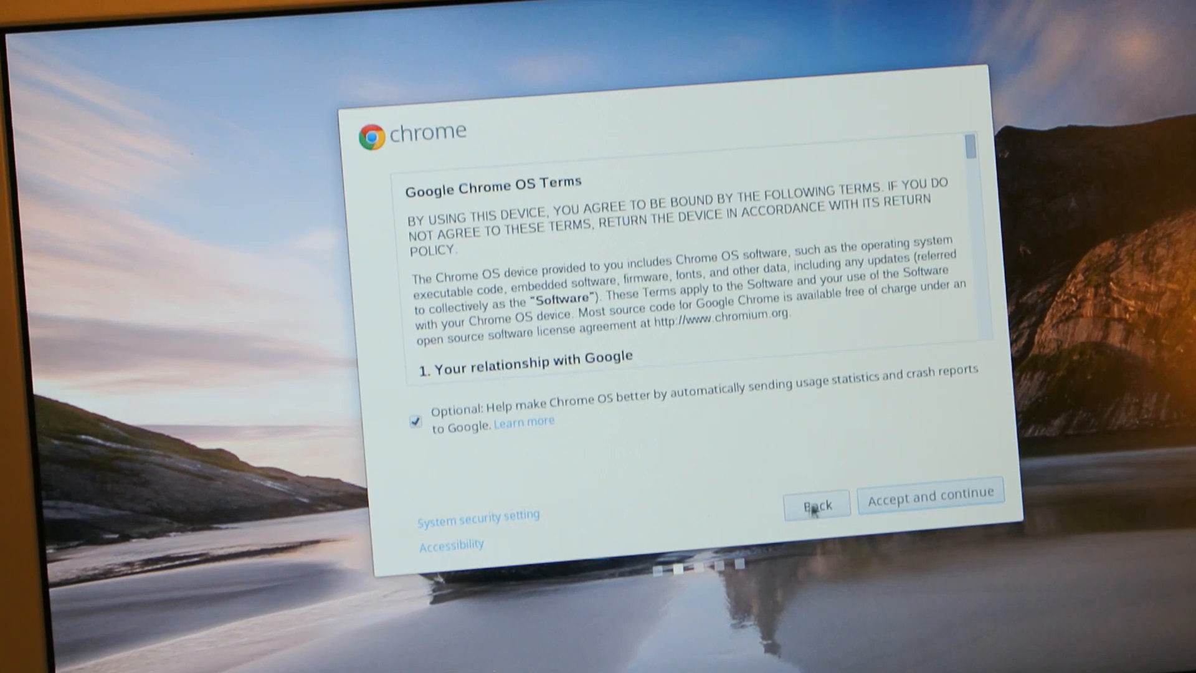
click(930, 490)
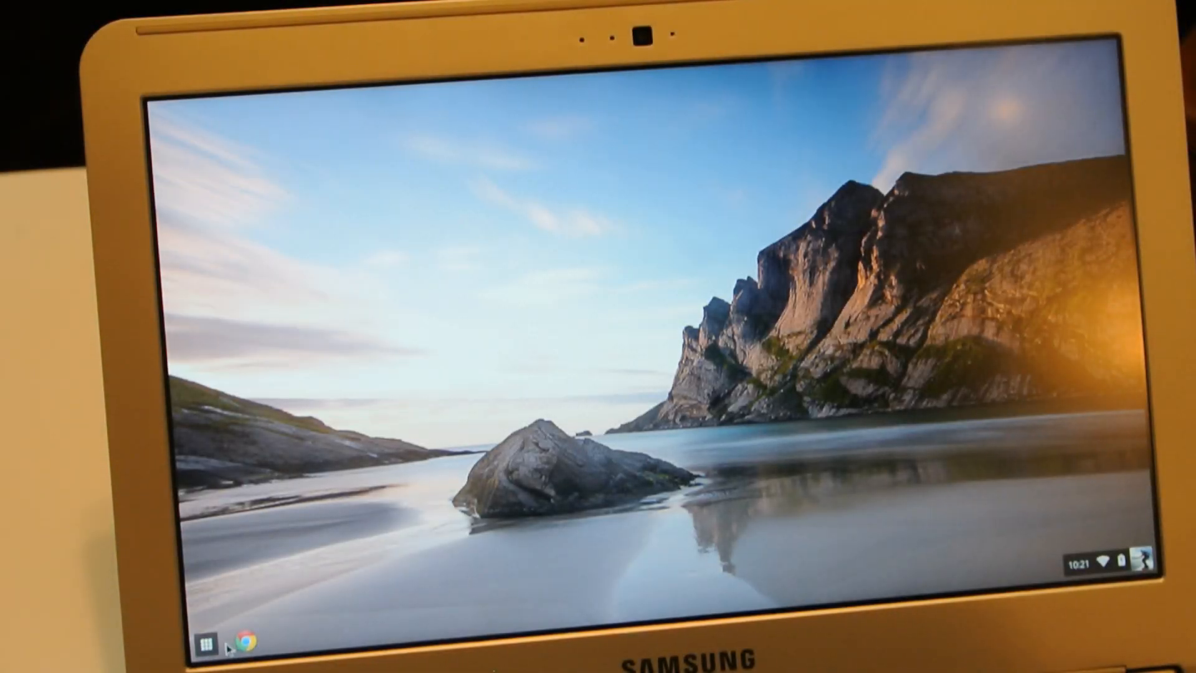
click(251, 642)
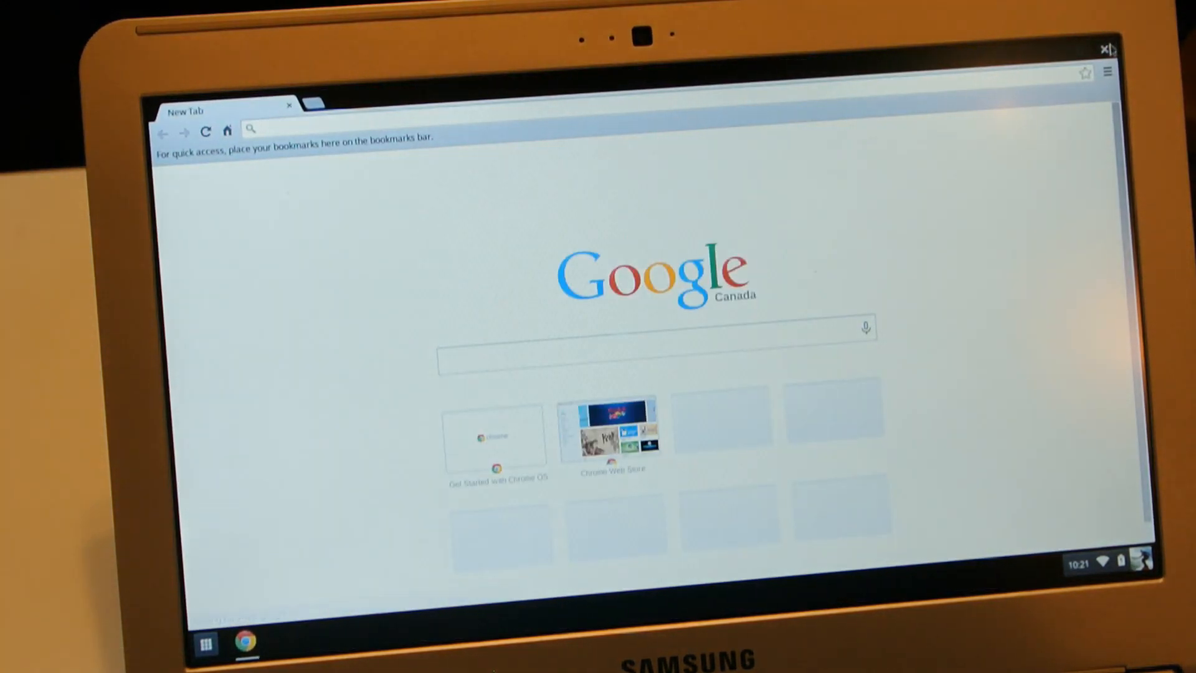
click(1106, 48)
text(http://goo.gl)
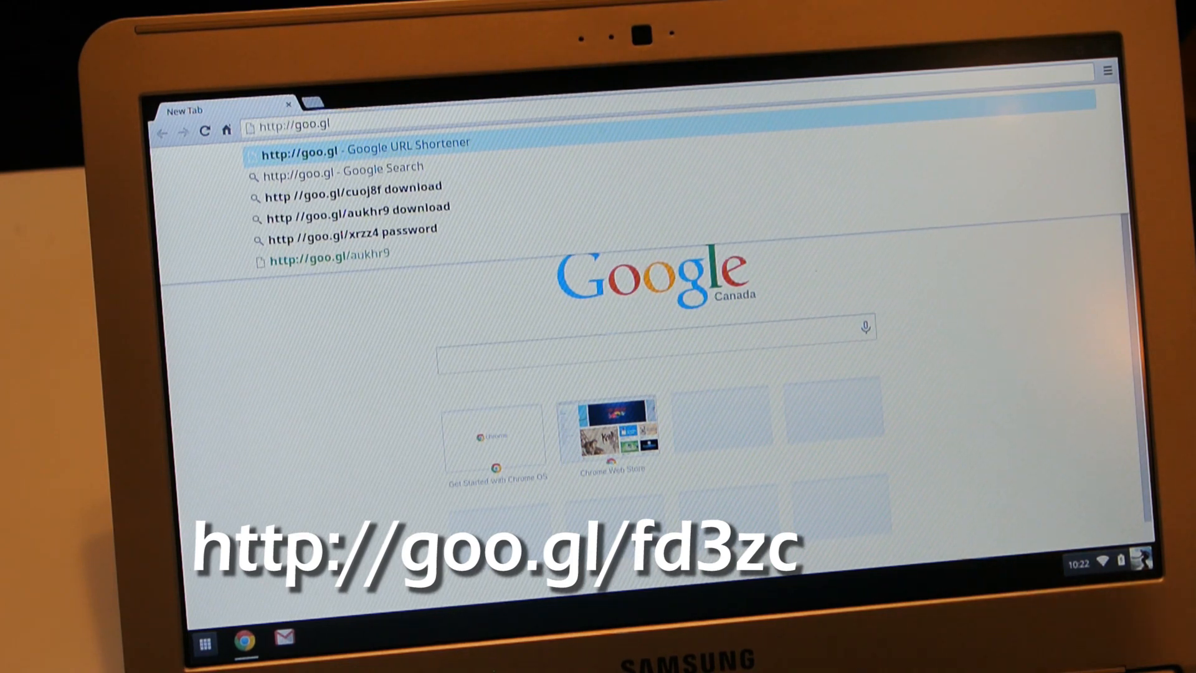
text(/fd)
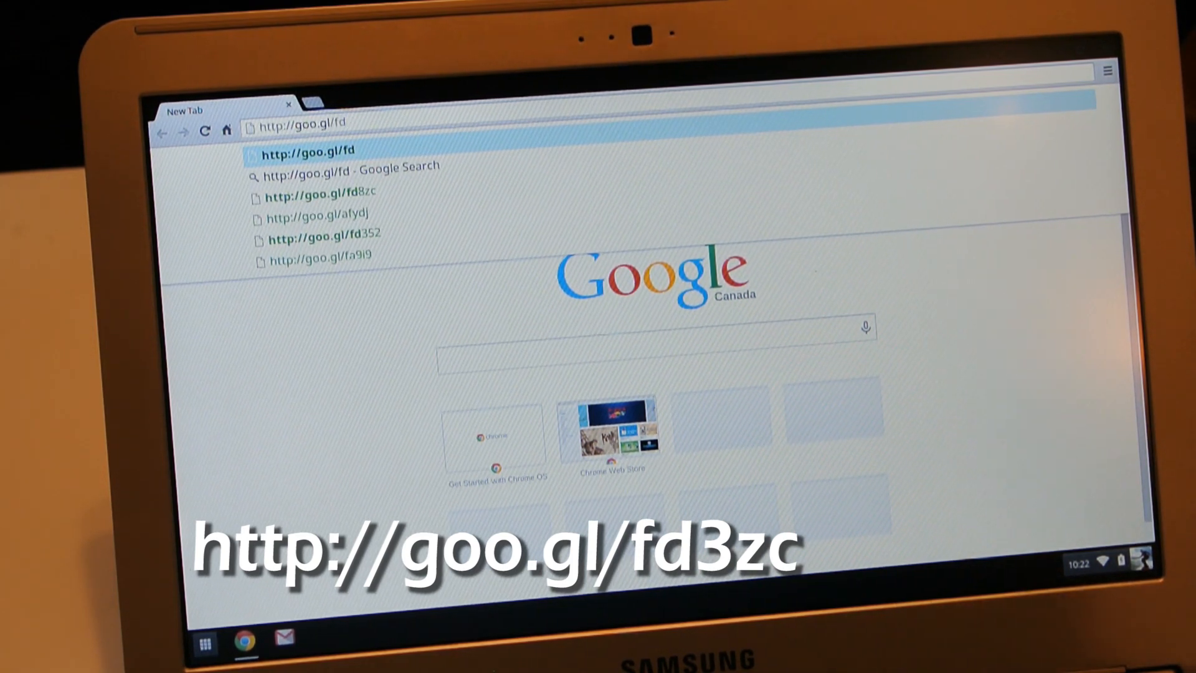
text(3zc)
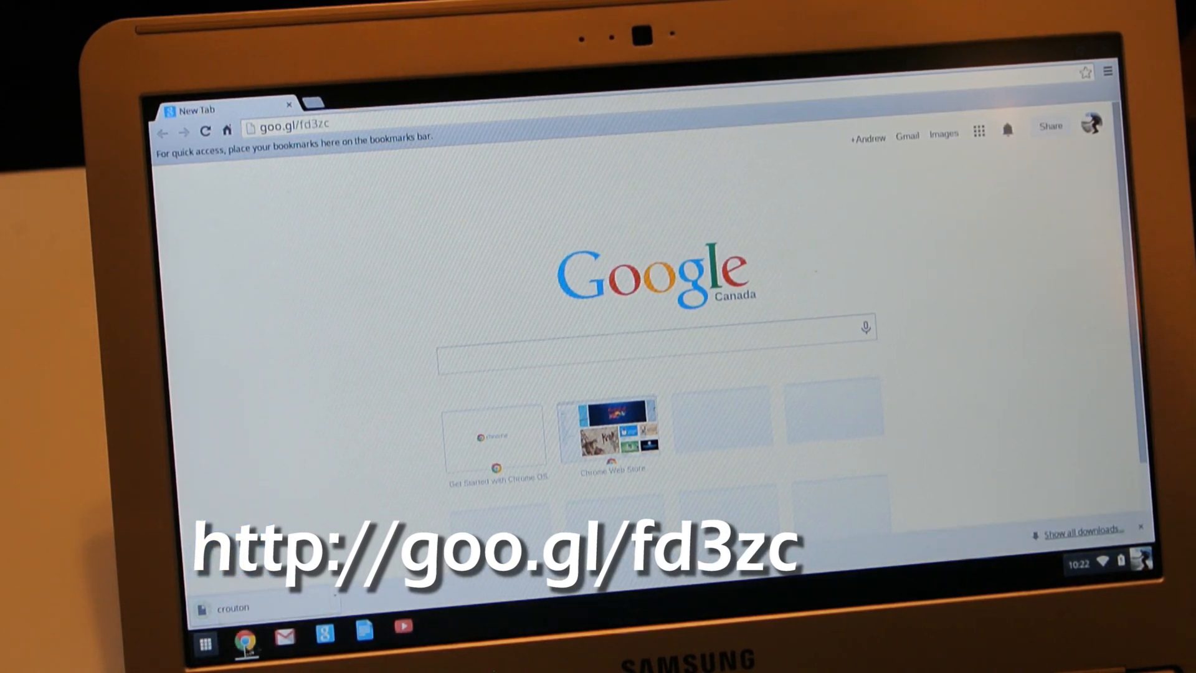
Step: Try opening the downloaded crouton file and dismiss the unsupported file type notice
click(334, 594)
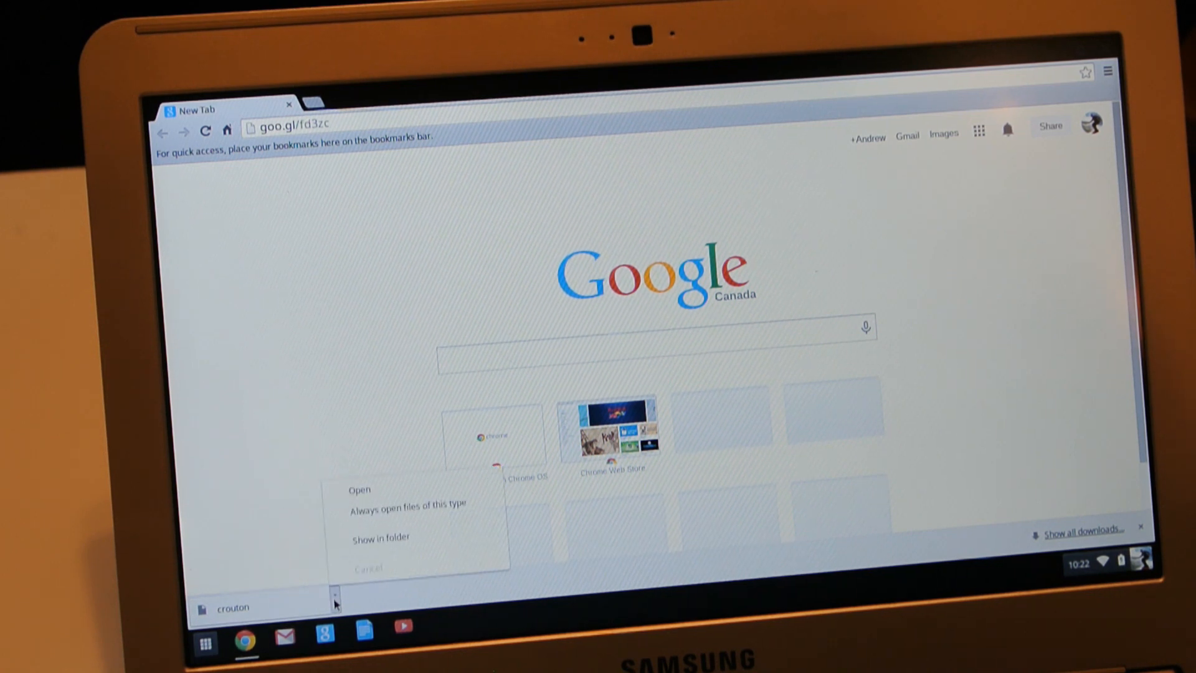
click(359, 489)
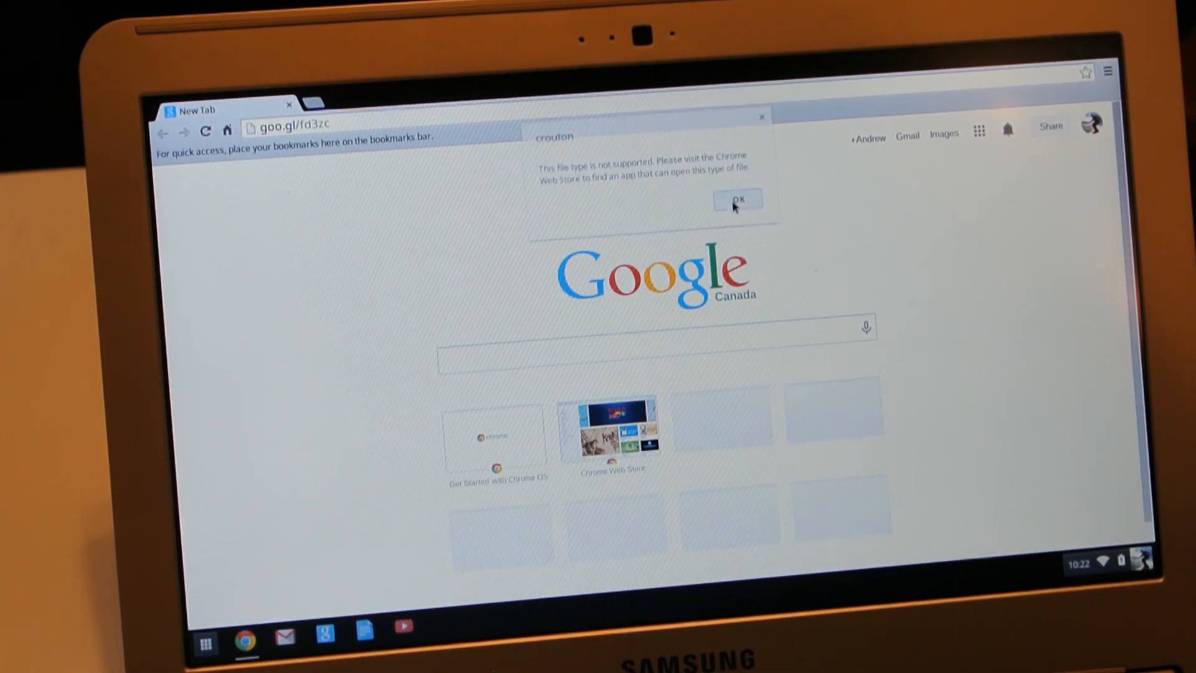
click(736, 200)
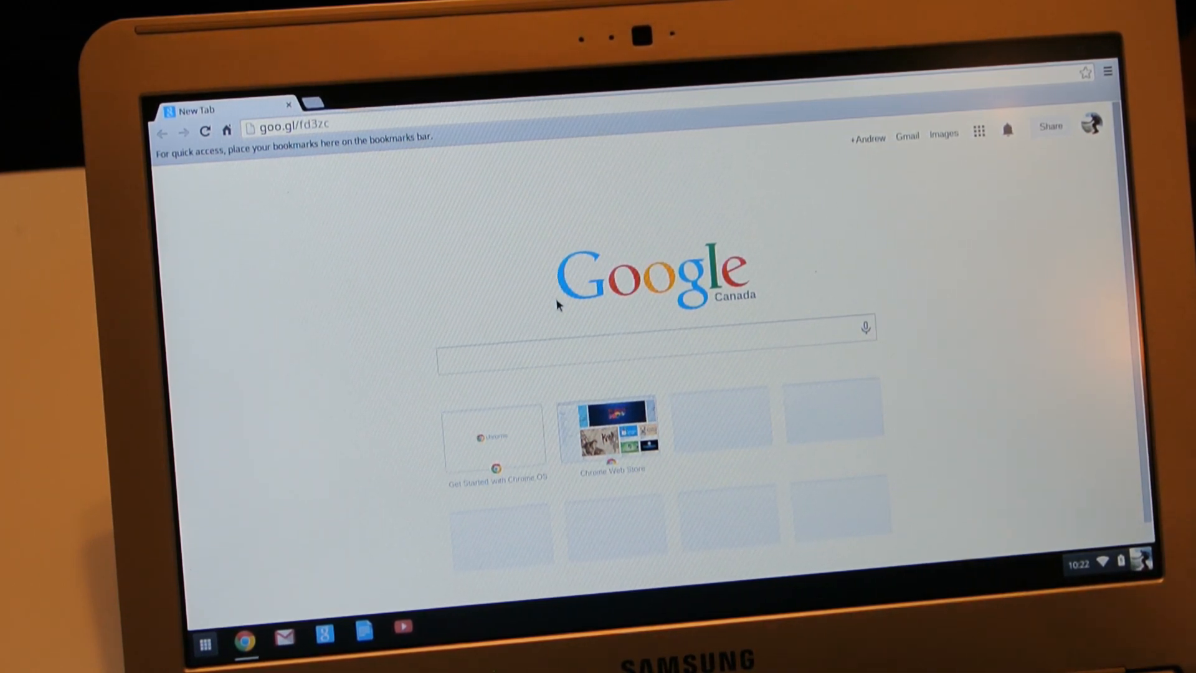
key(Ctrl+Alt+T)
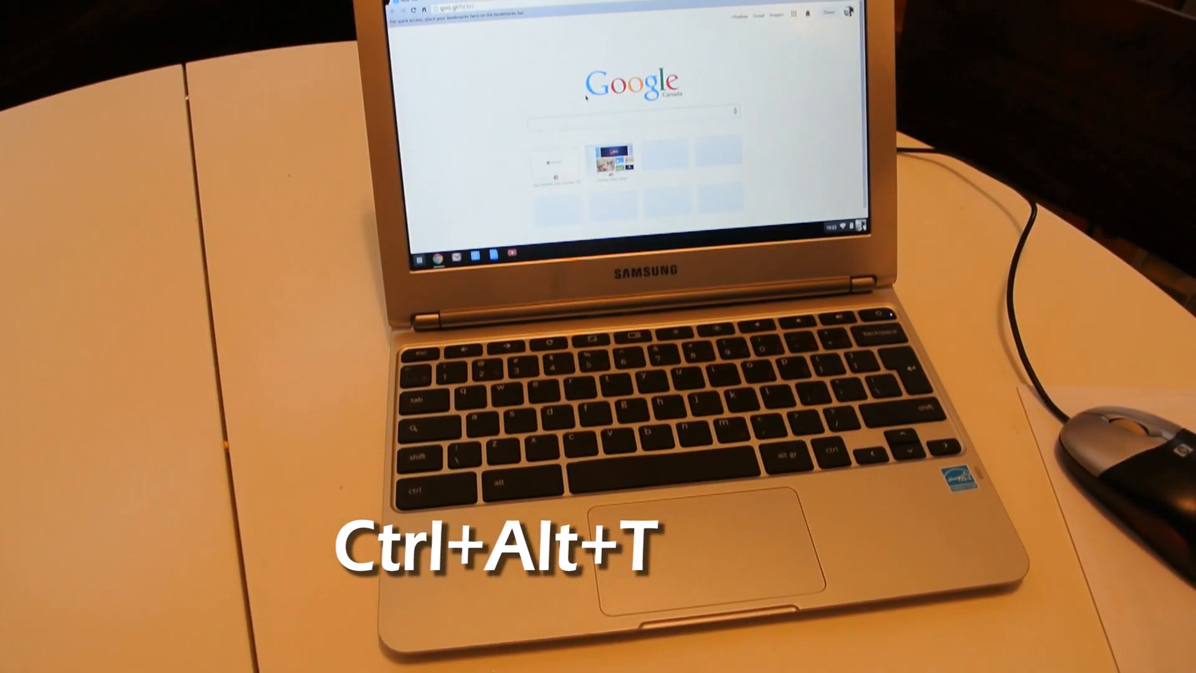
Step: Open crosh with Ctrl+Alt+T and enter 'shell' to reach the chronos@localhost prompt
key(ctrl+alt+t)
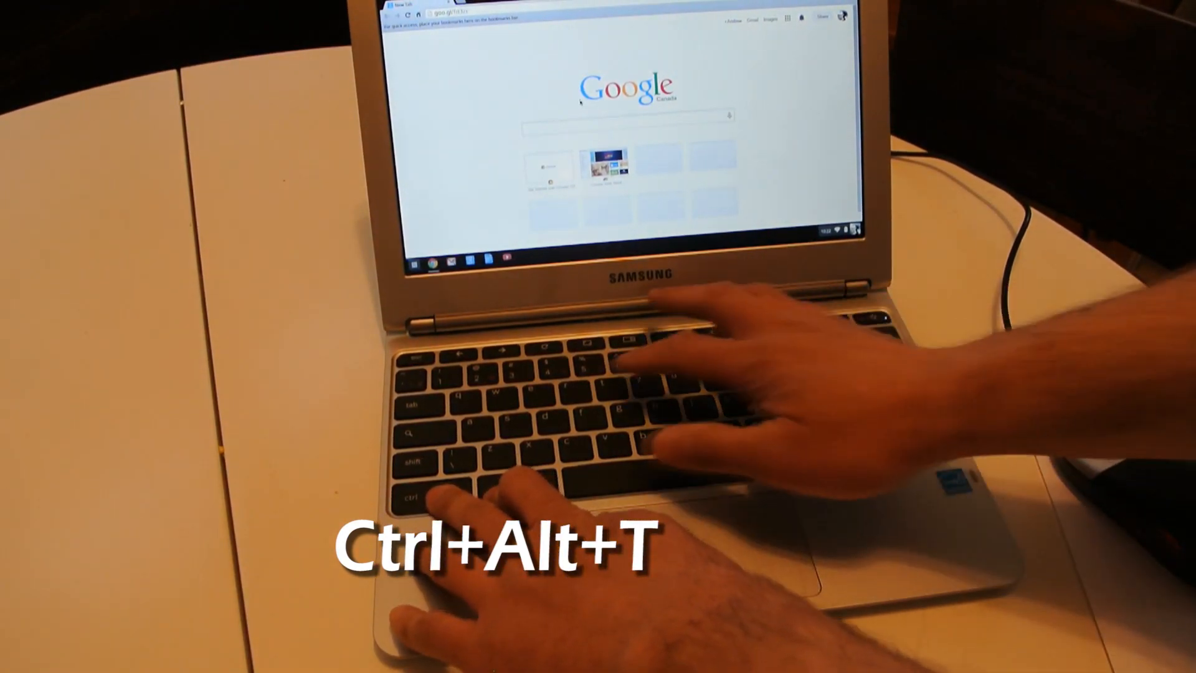
key(ctrl+alt+t)
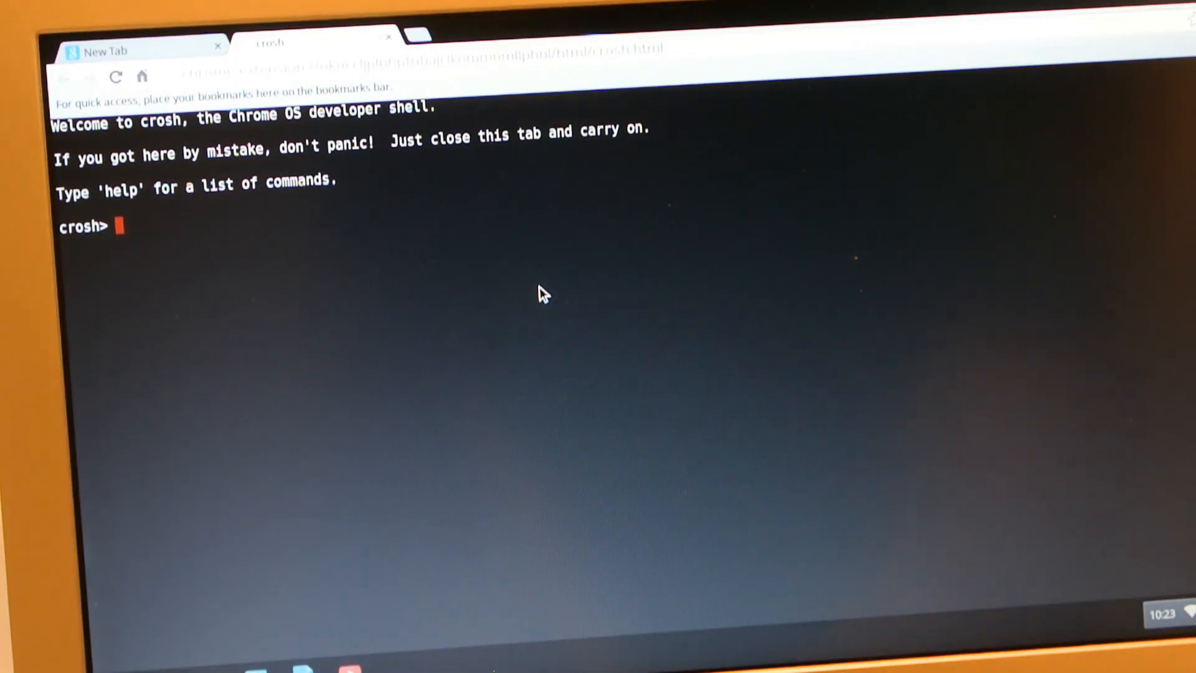
text(shell)
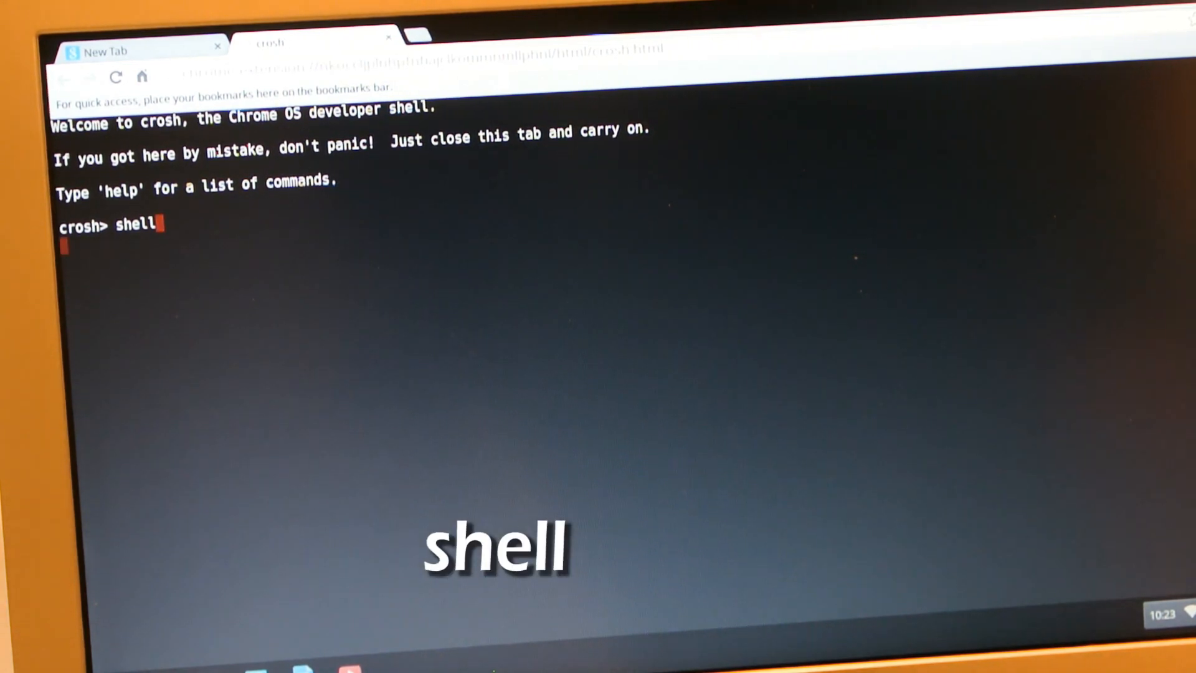
key(Return)
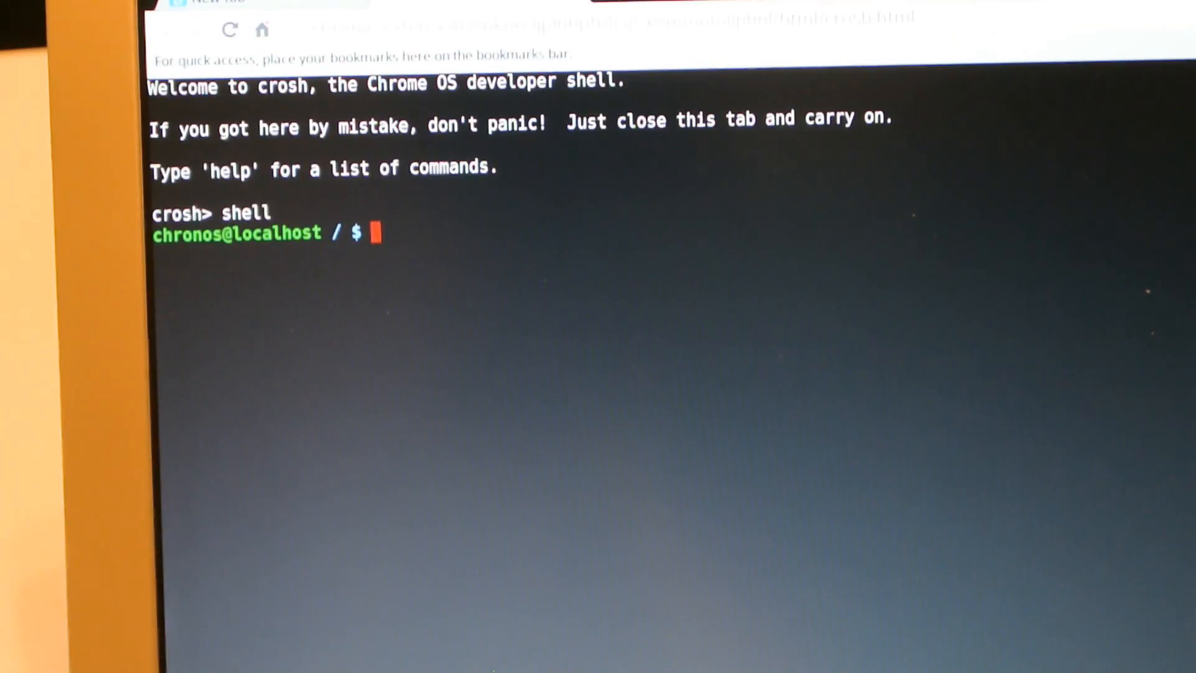
Step: Run 'sudo sh -e ~/Downloads/crouton -r list', retrying after fixing the missing space
text(sudo)
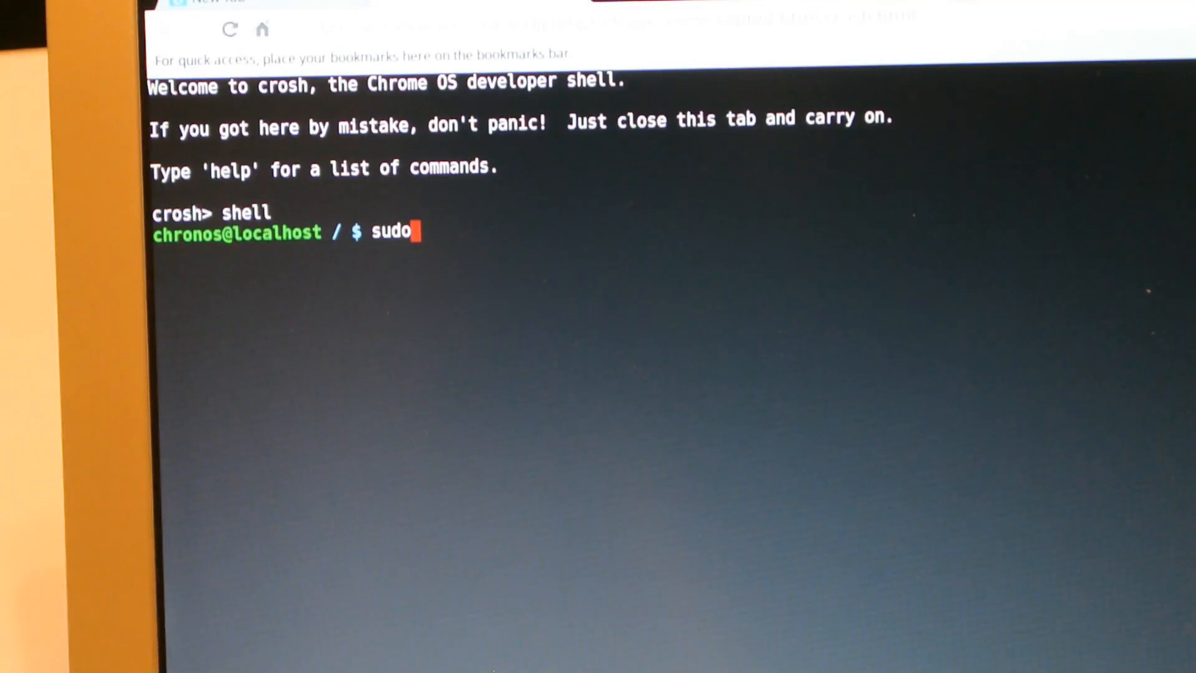
text(sh-e)
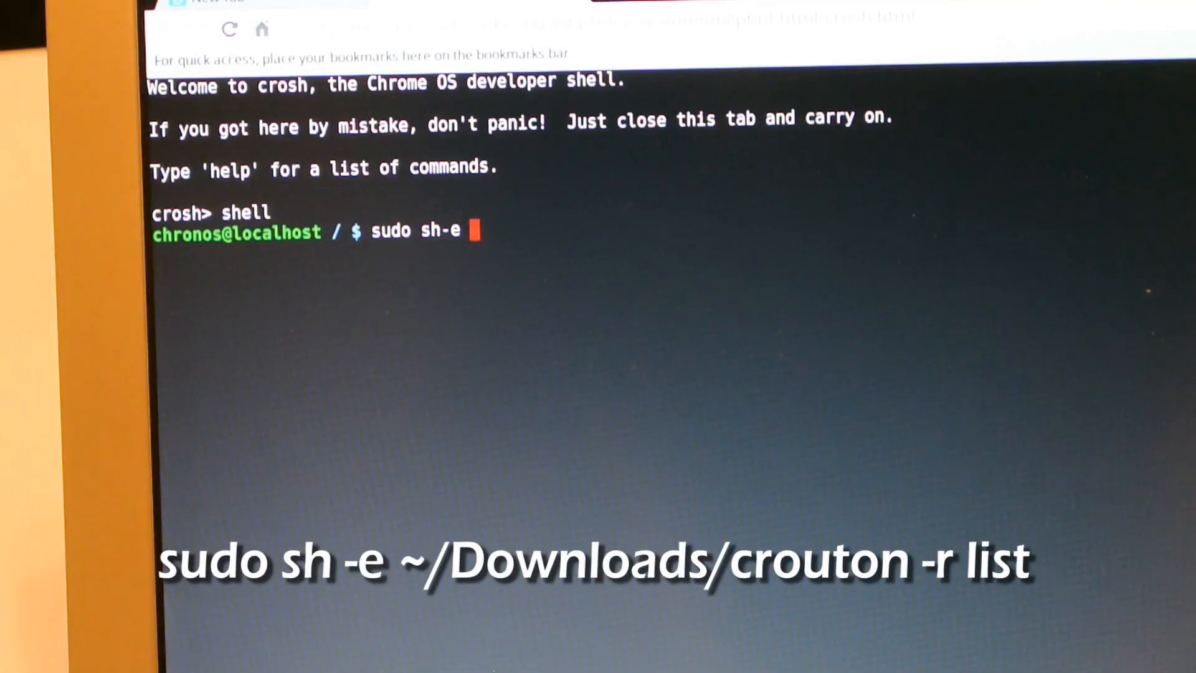
text(~)
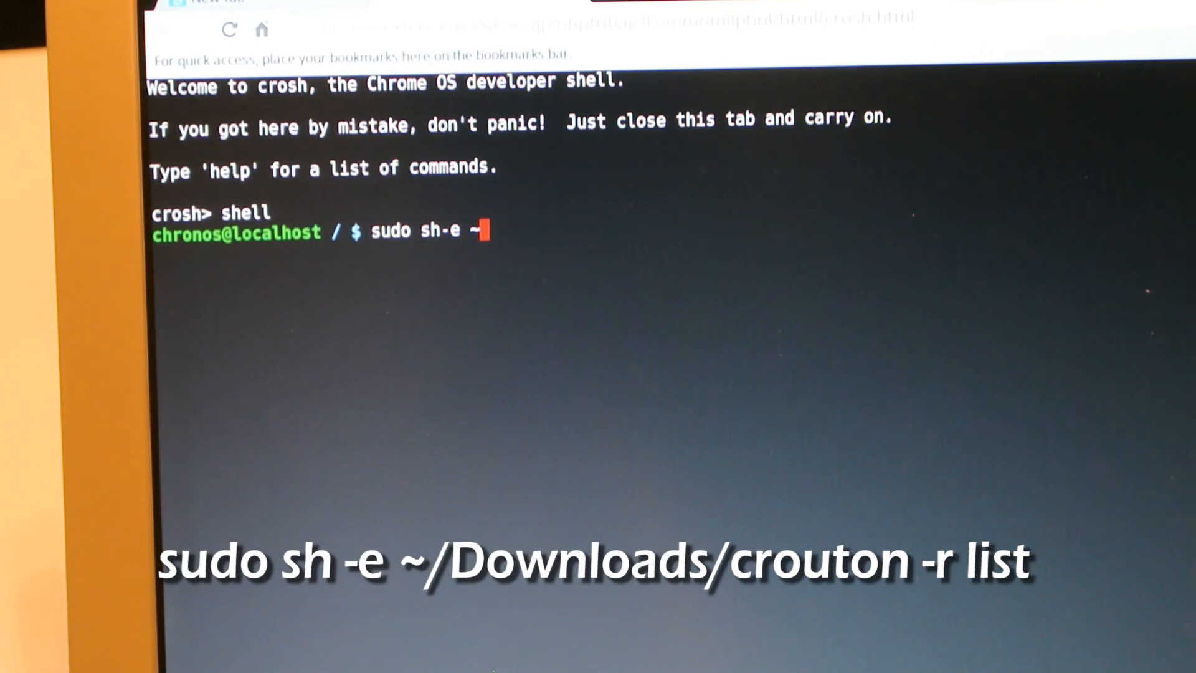
text(/D)
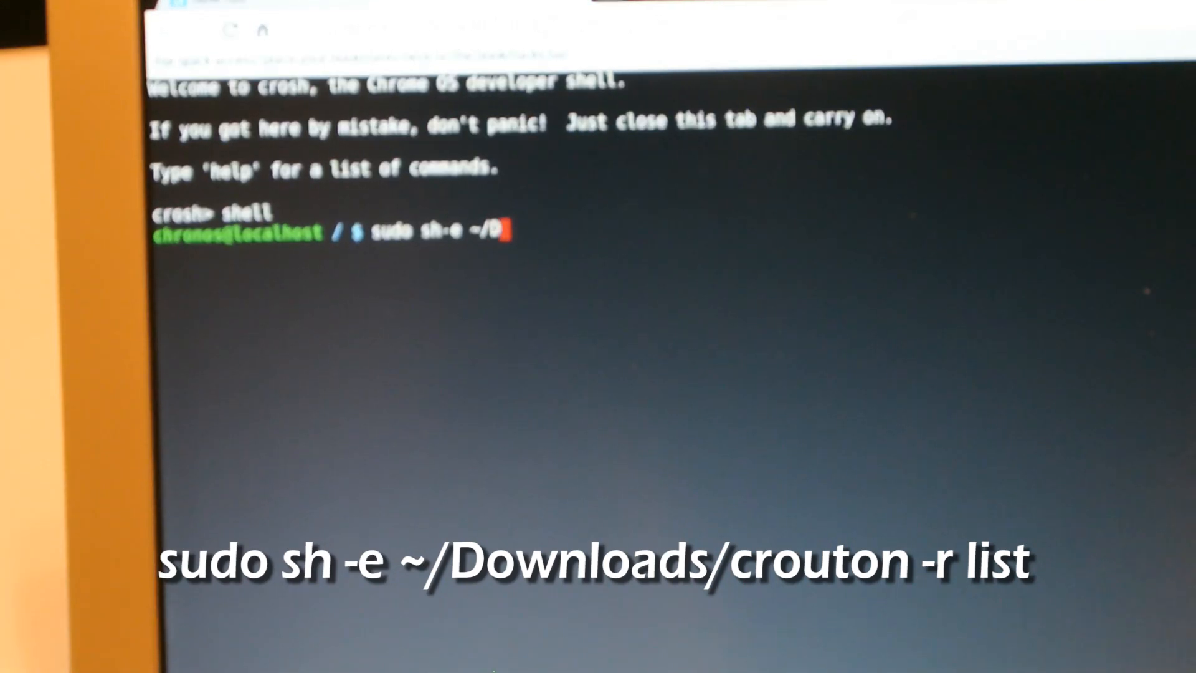
text(ownl)
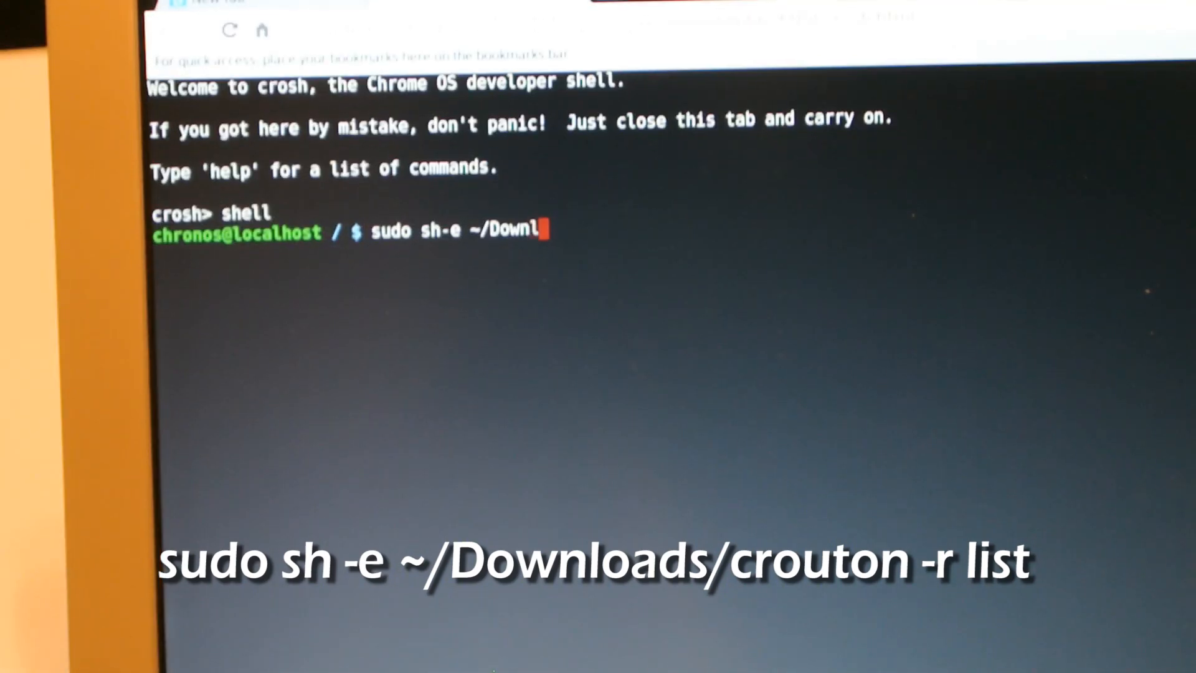
text(oads)
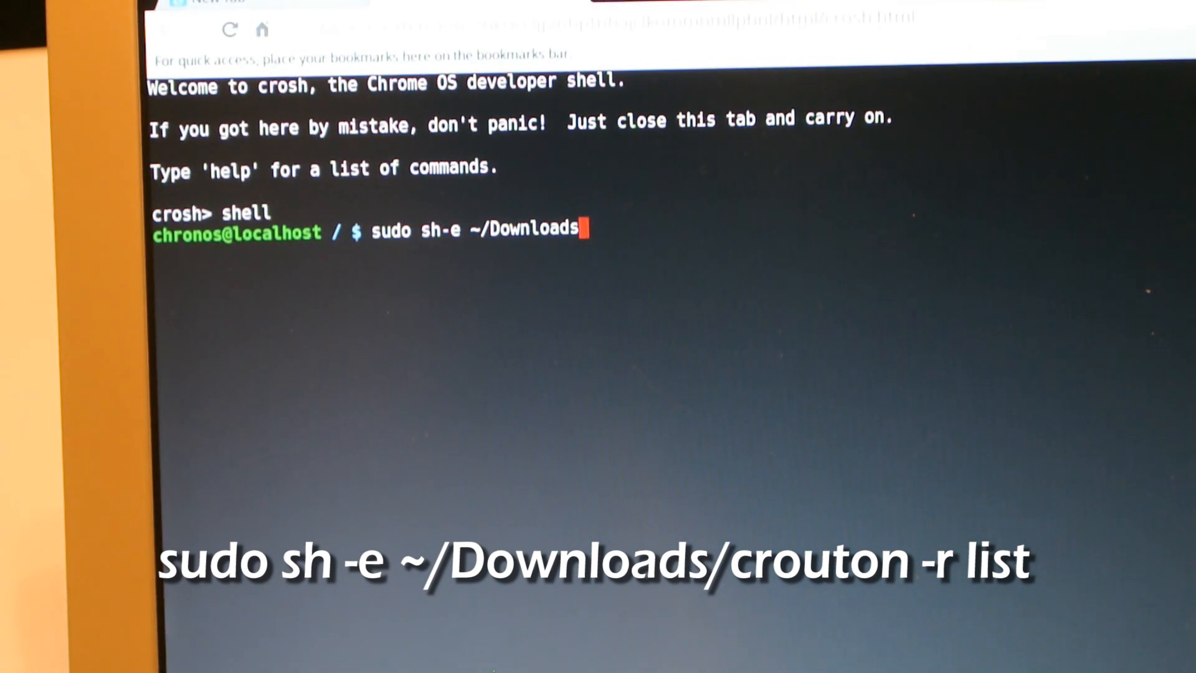
text(/c)
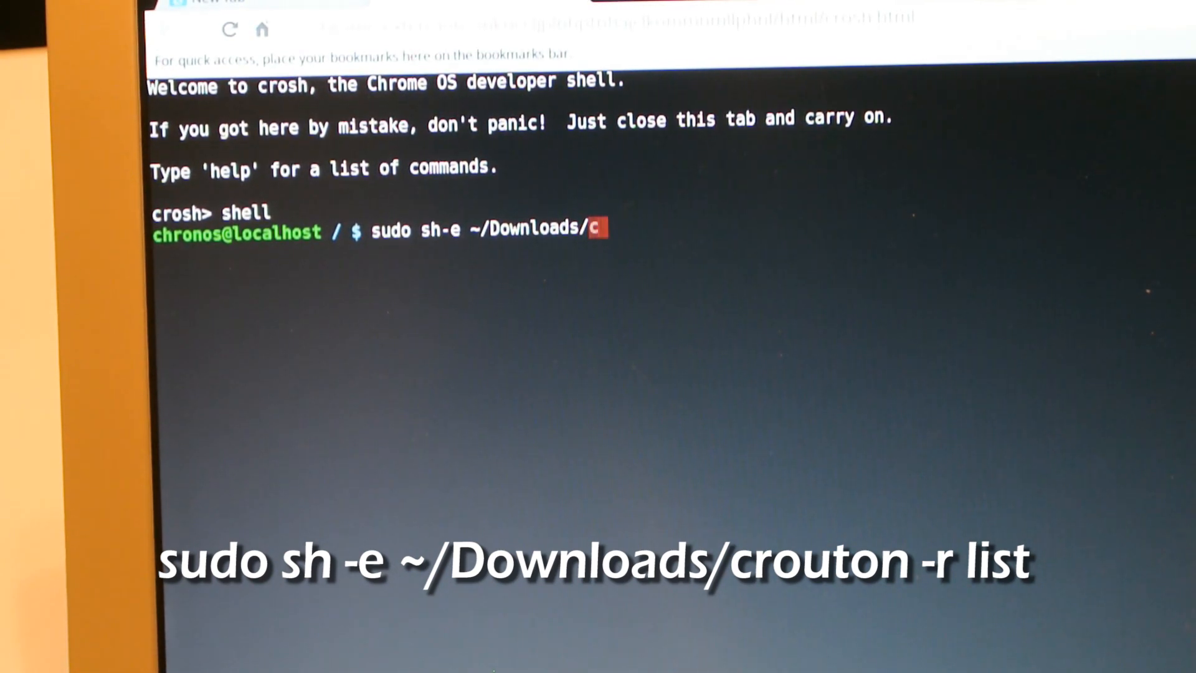
text(rout)
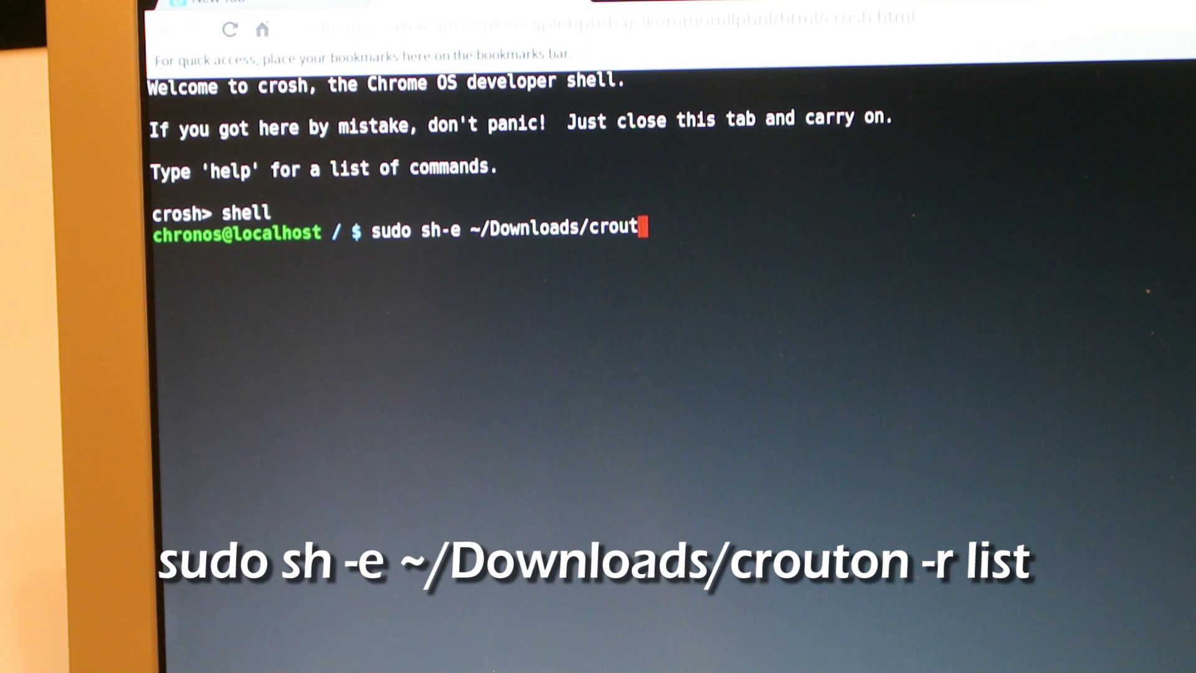
text(on)
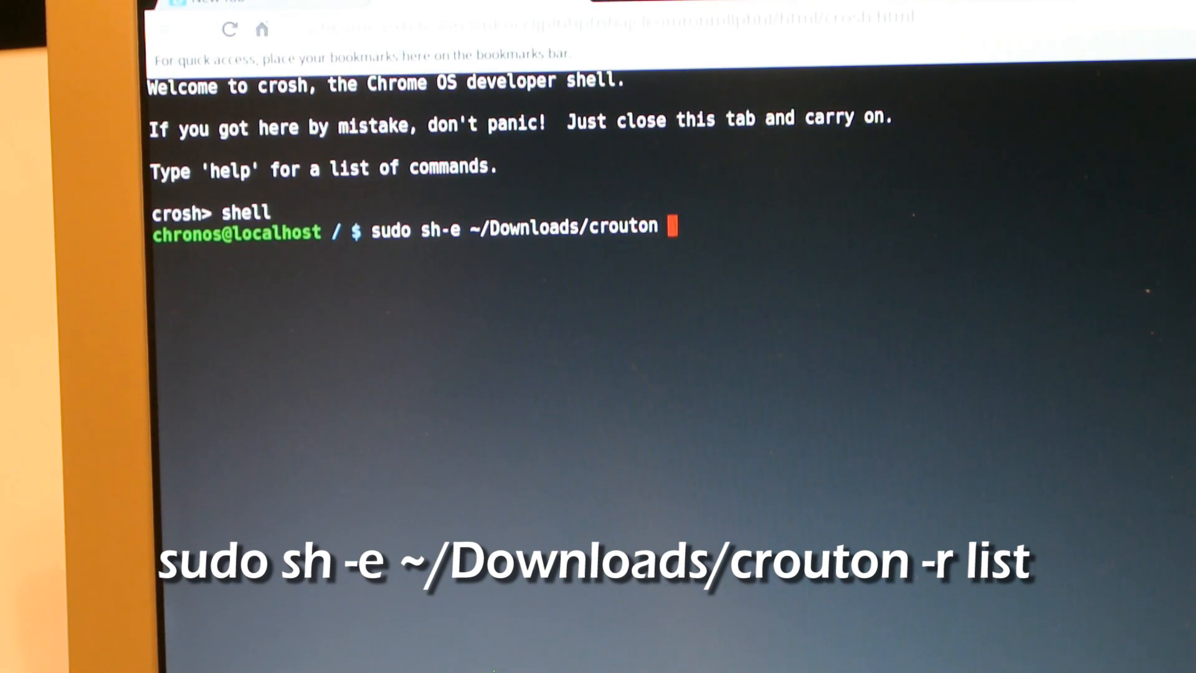
text(-r)
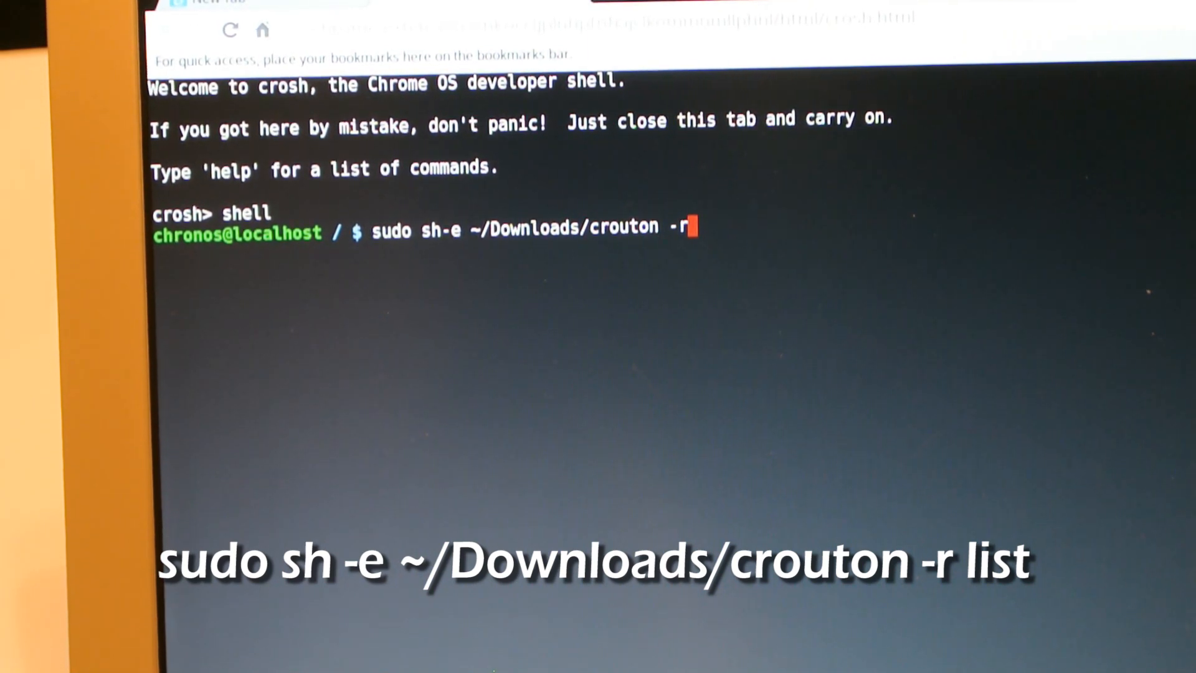
text(list)
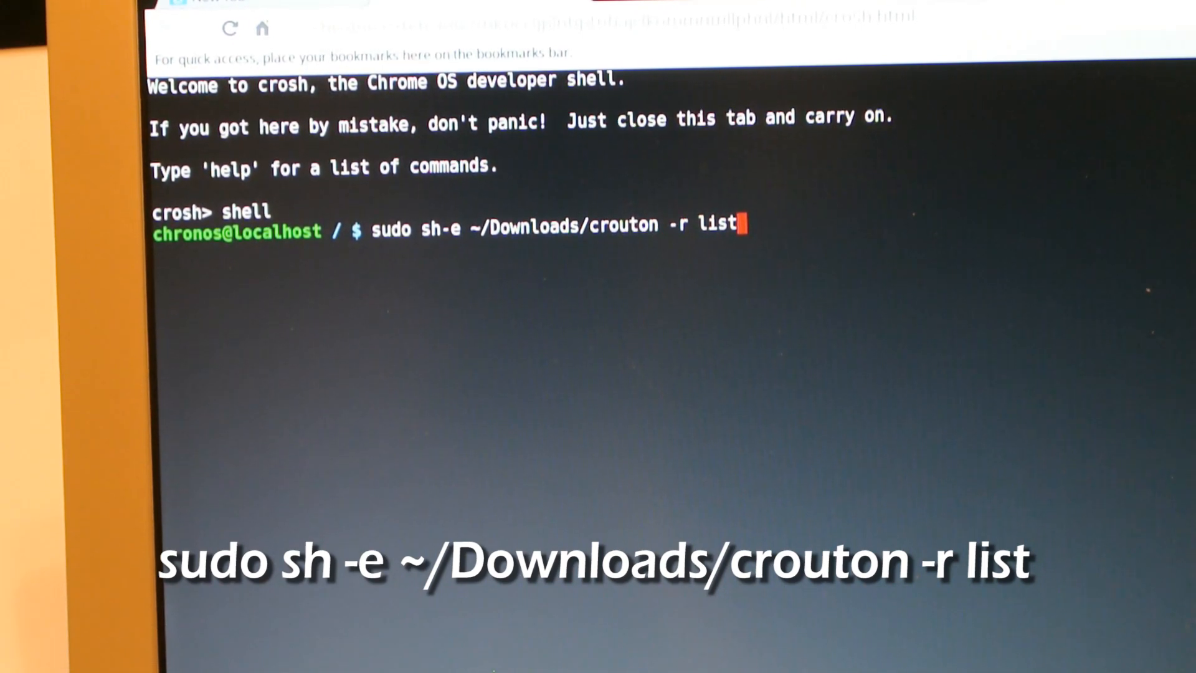
key(Return)
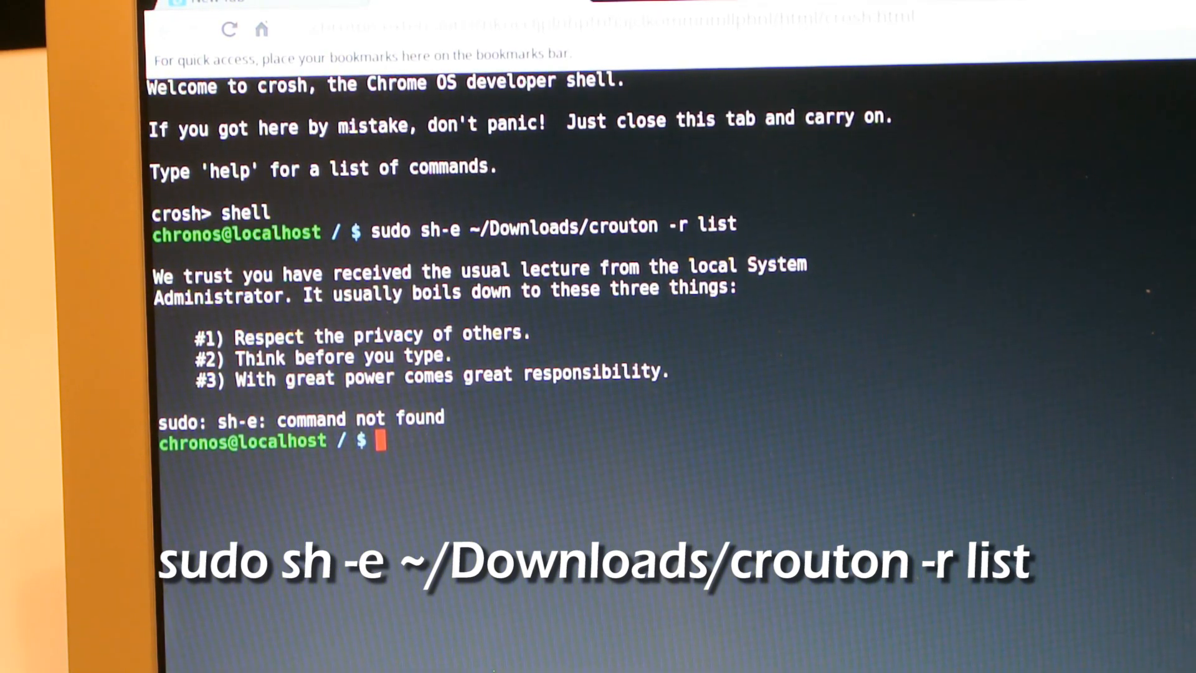
text(sudo sh -e ~/Downloads/crouton -r list)
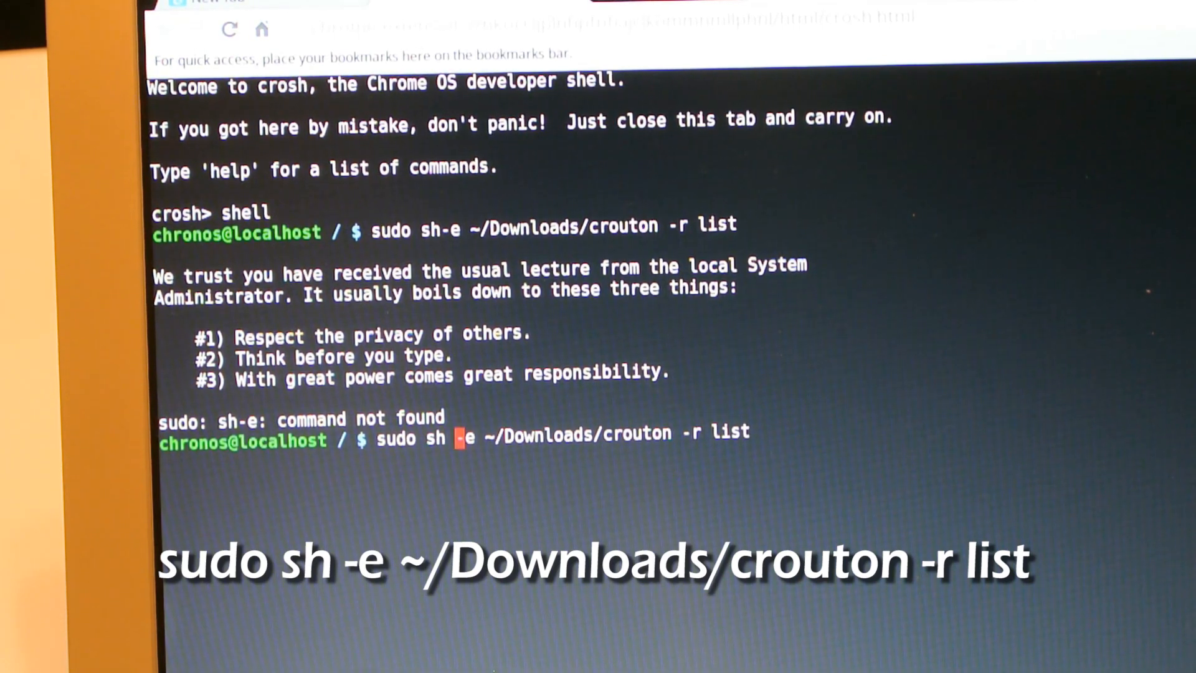
key(Return)
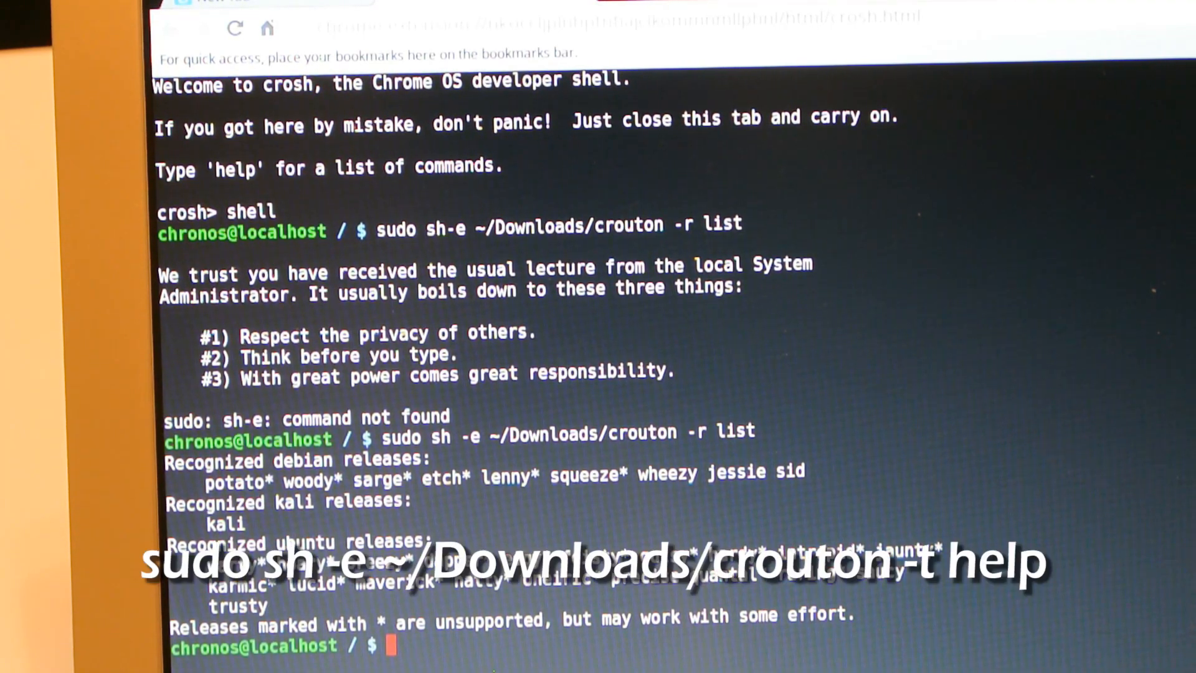
Step: Run 'crouton -t help' to list installable targets, then clear the recalled command
text(sudo sh -e ~/Downloads/crouton -r)
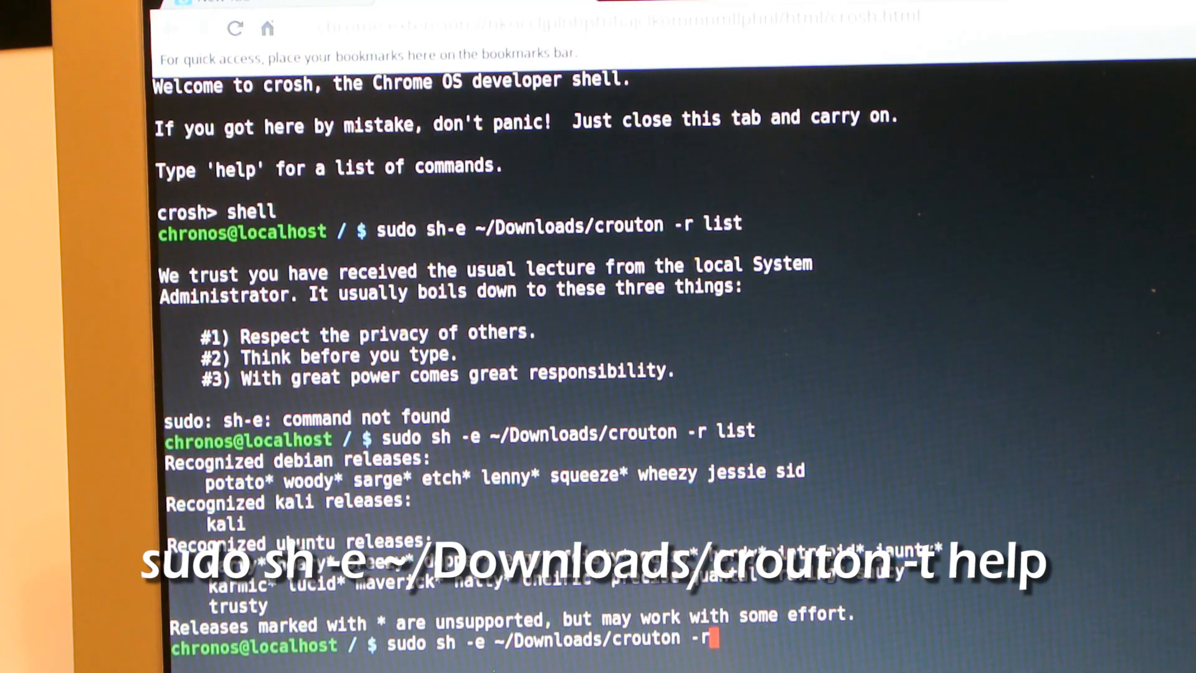
text(t)
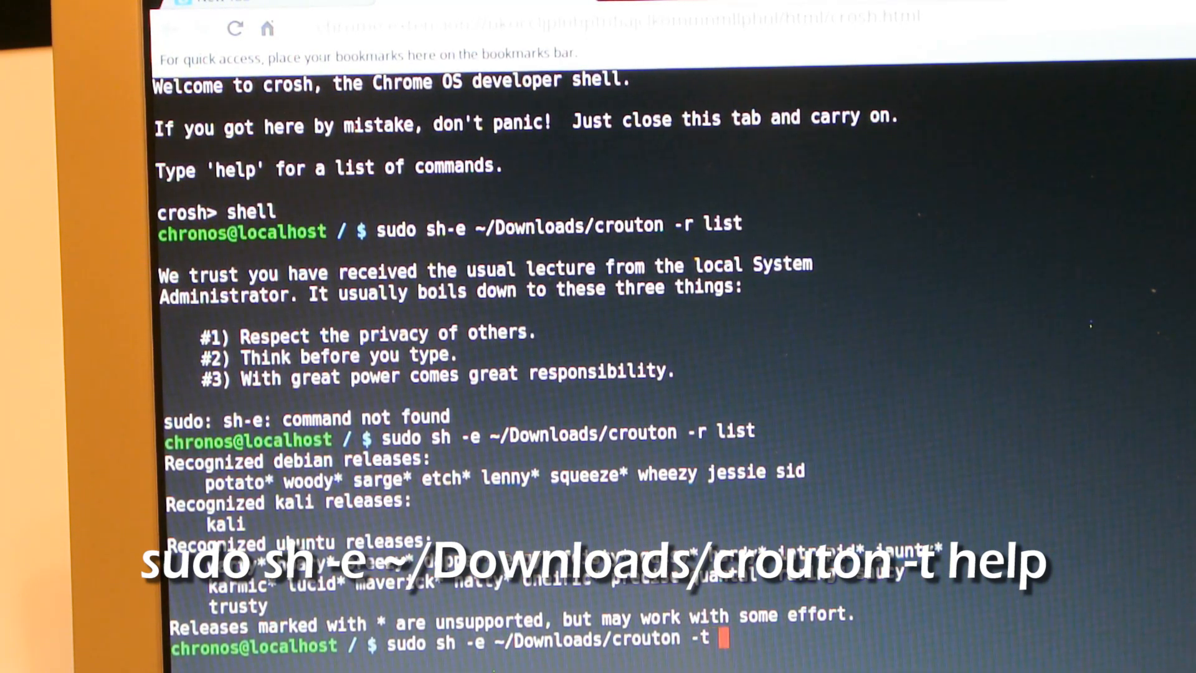
text(help)
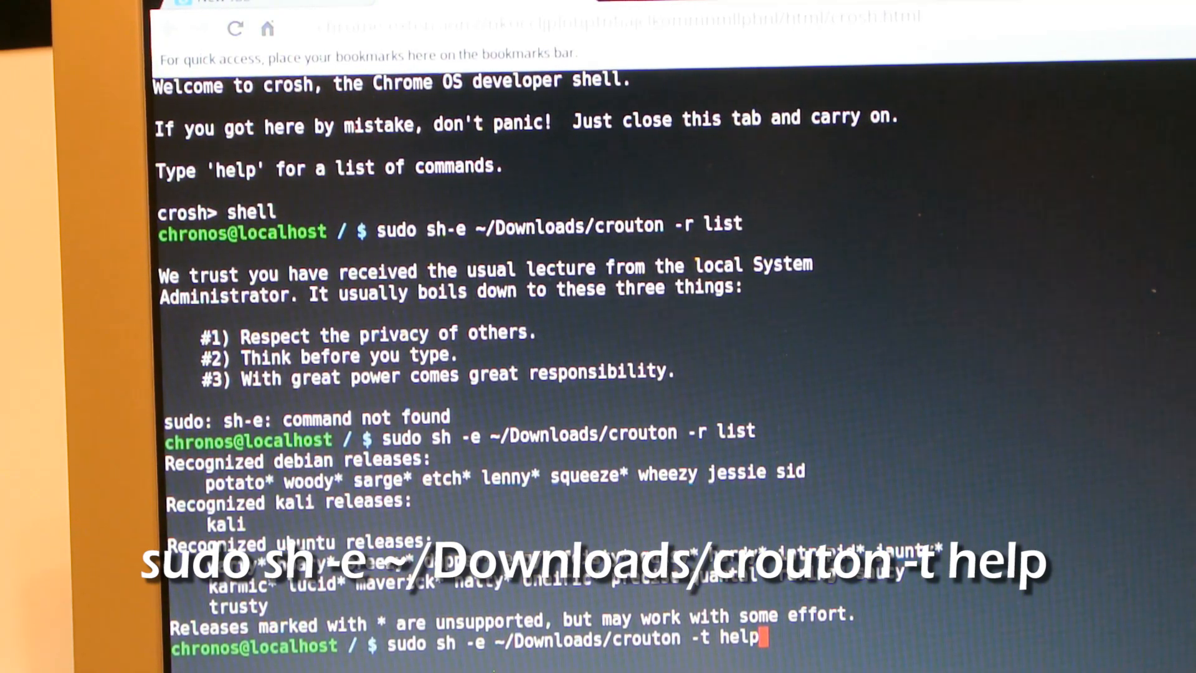
scroll(down, 3)
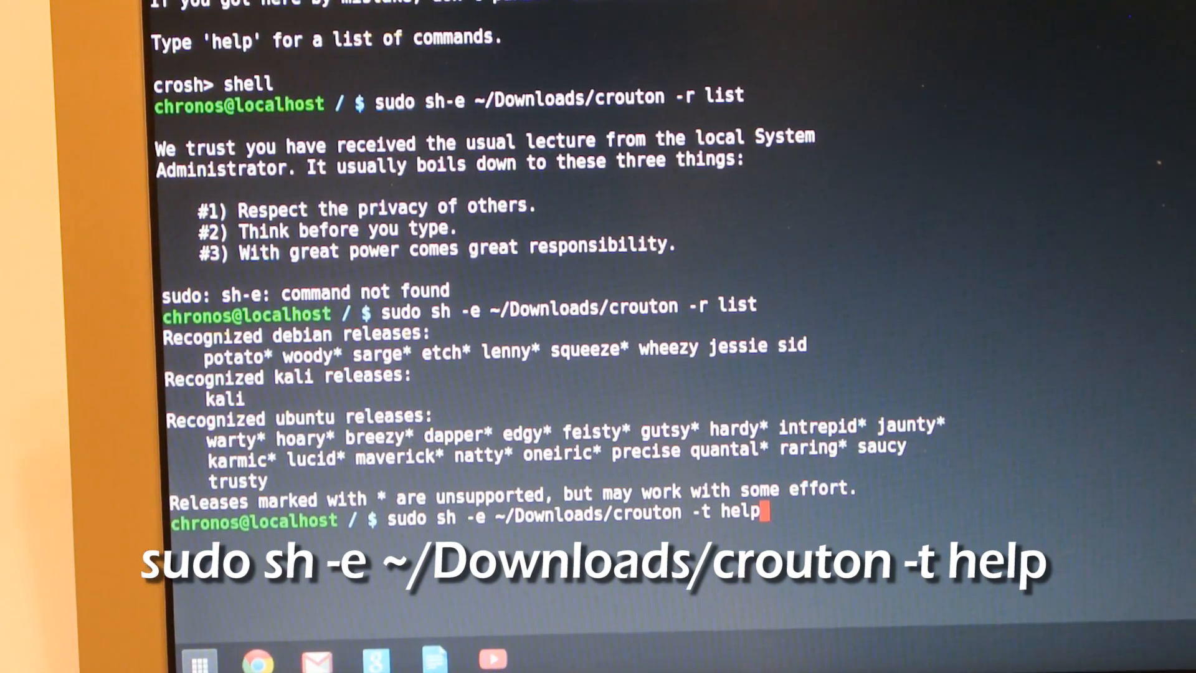
key(Return)
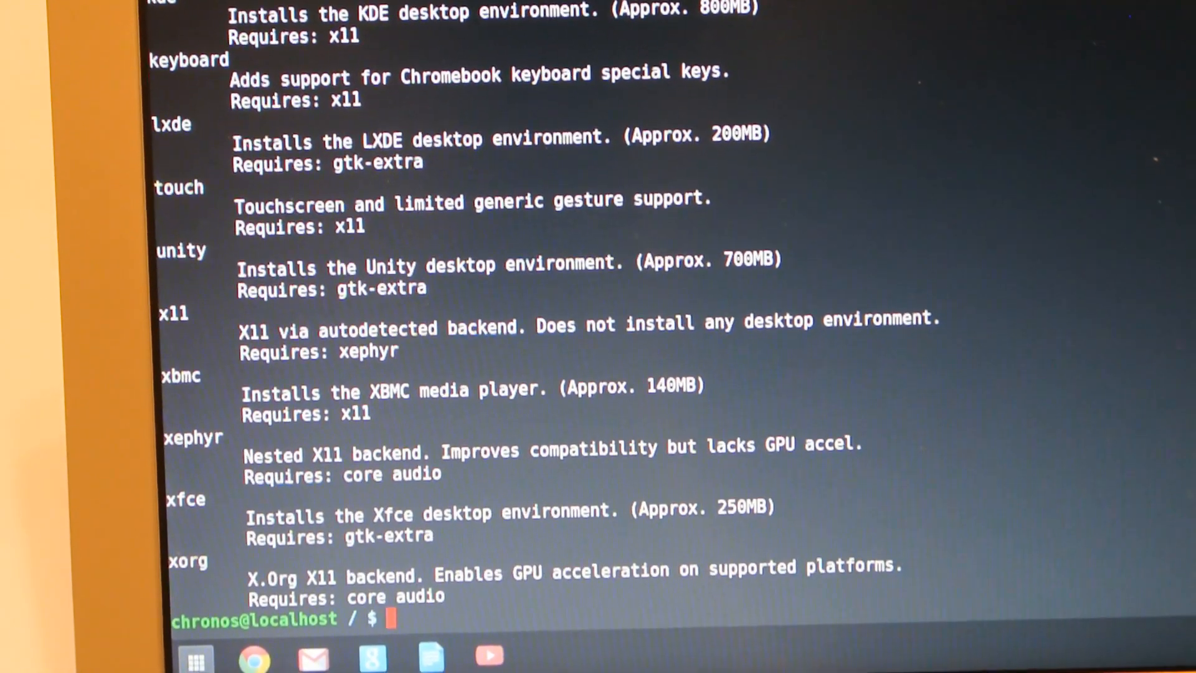
text(sudo sh -e ~/Downloads/crouton -t help)
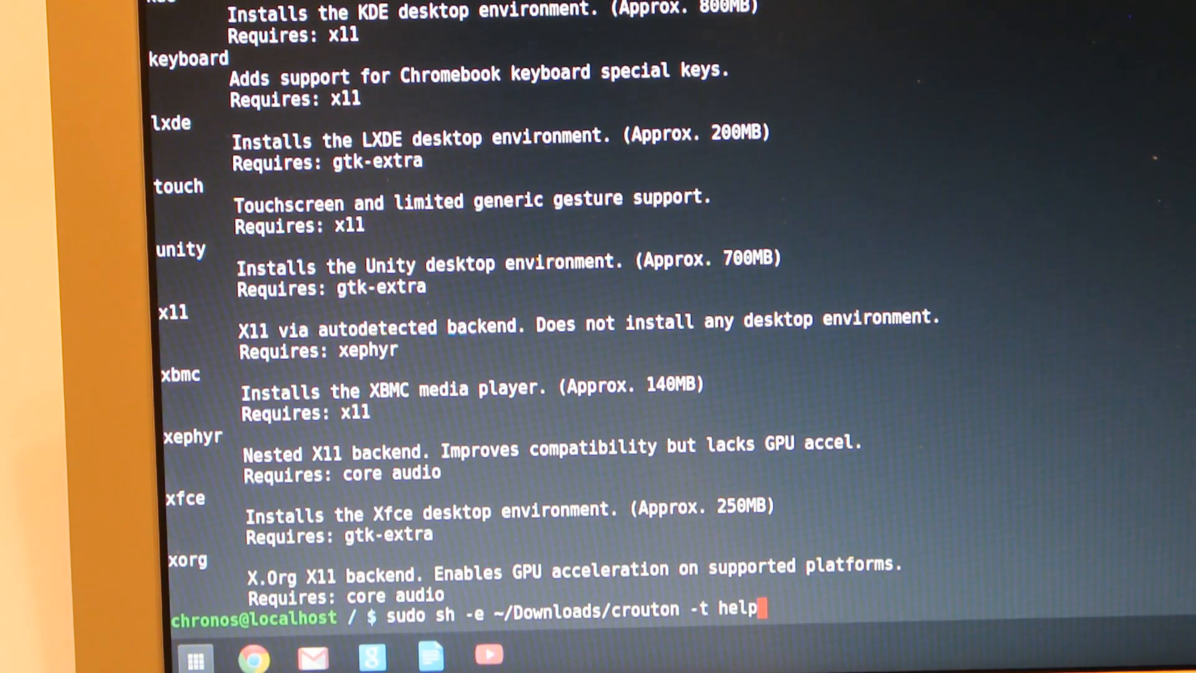
key(ctrl+c)
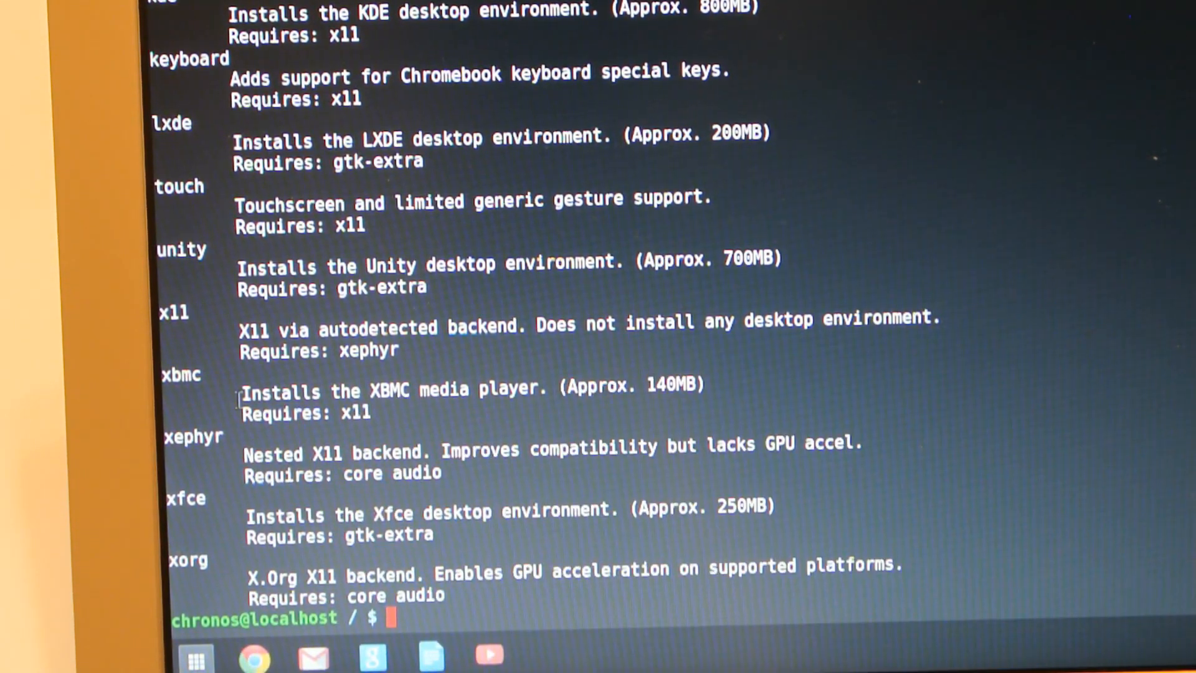
Step: Try the crouton install with '-r trendy -t lxde', then change the release to trusty
text(sudo sh -e ~/Downloads/crouton -t help)
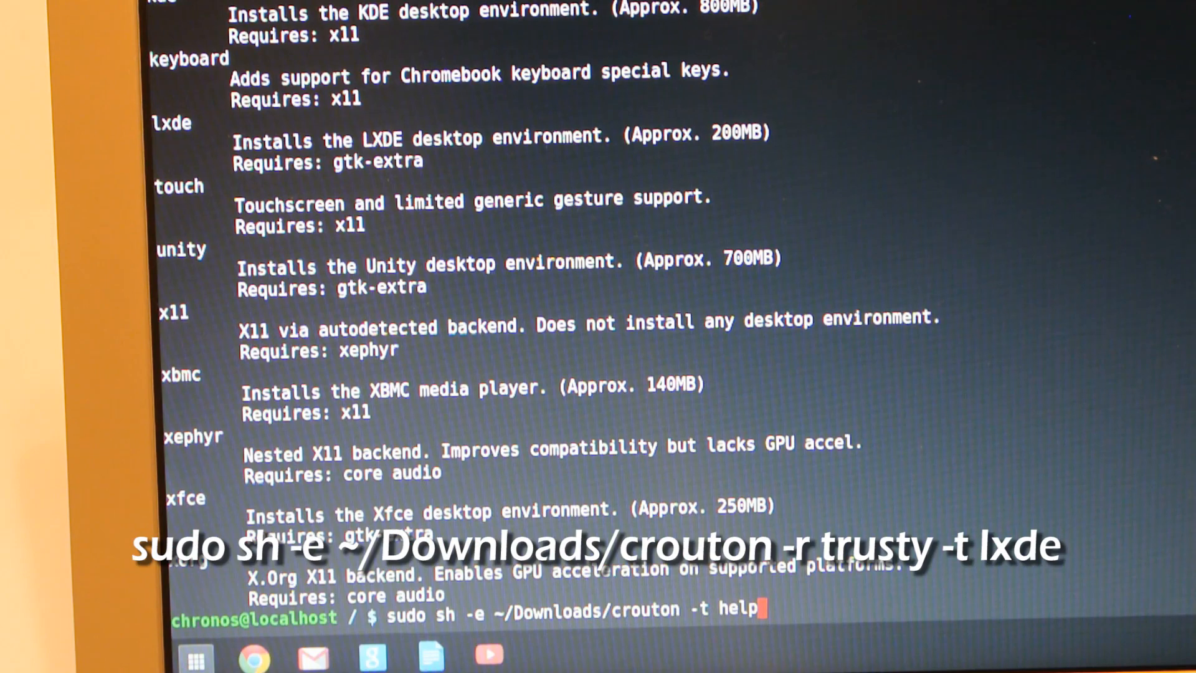
key(BackSpace)
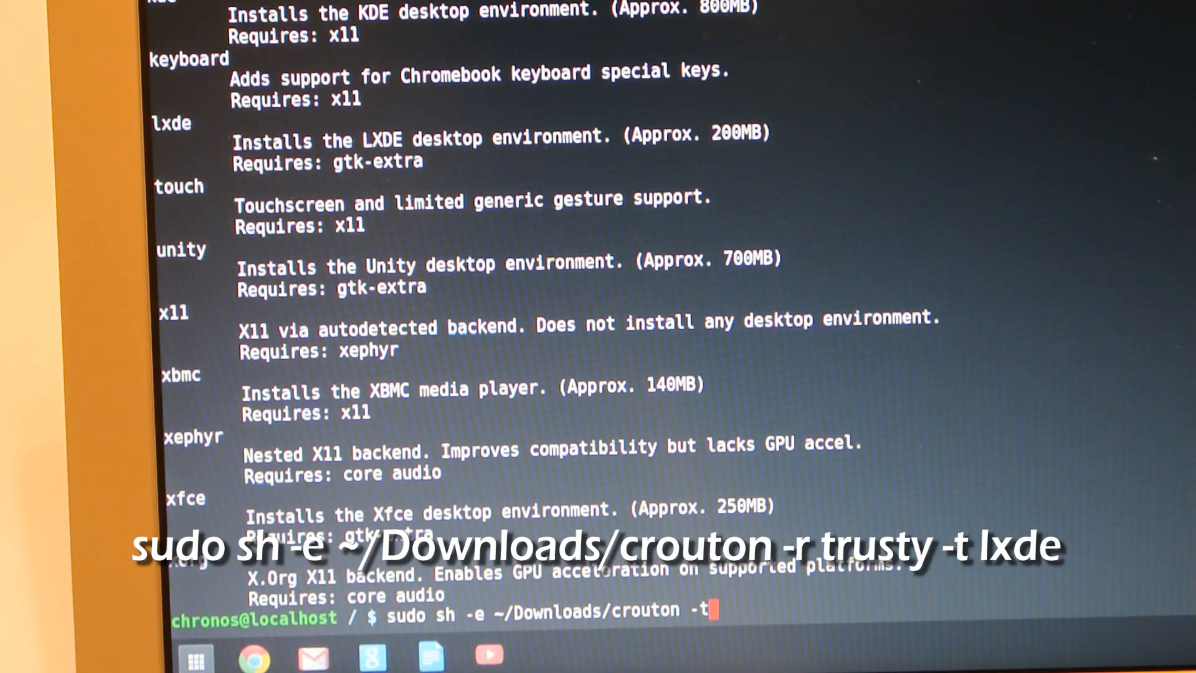
key(backspace)
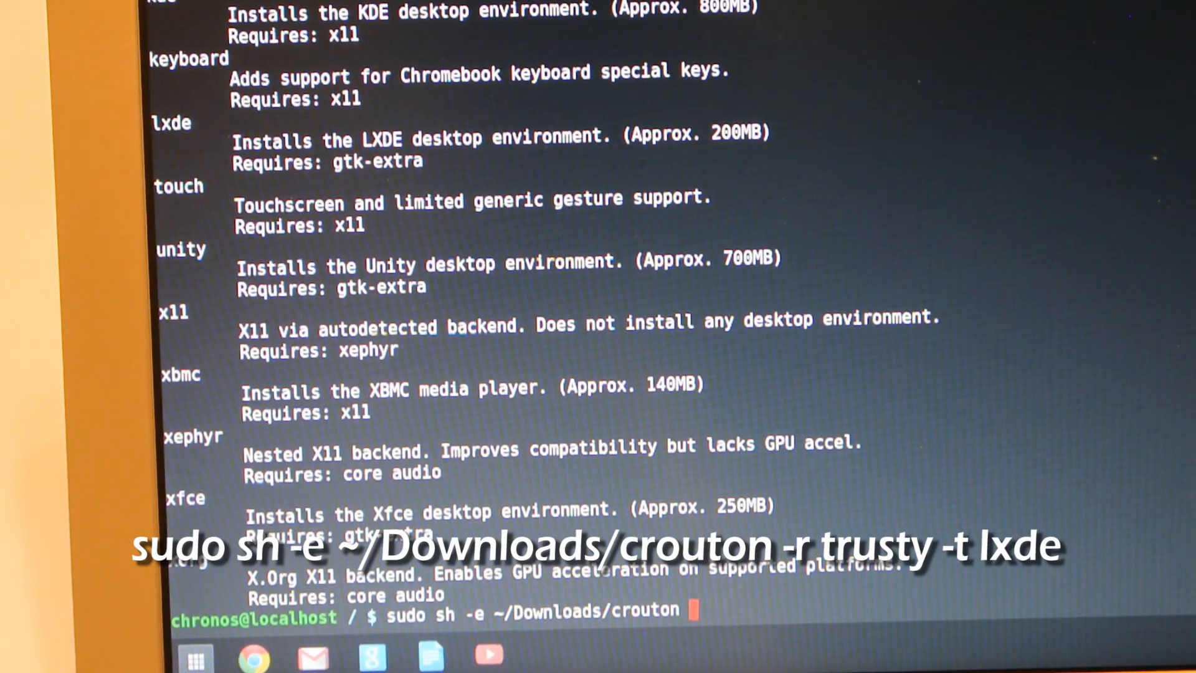
text(-r)
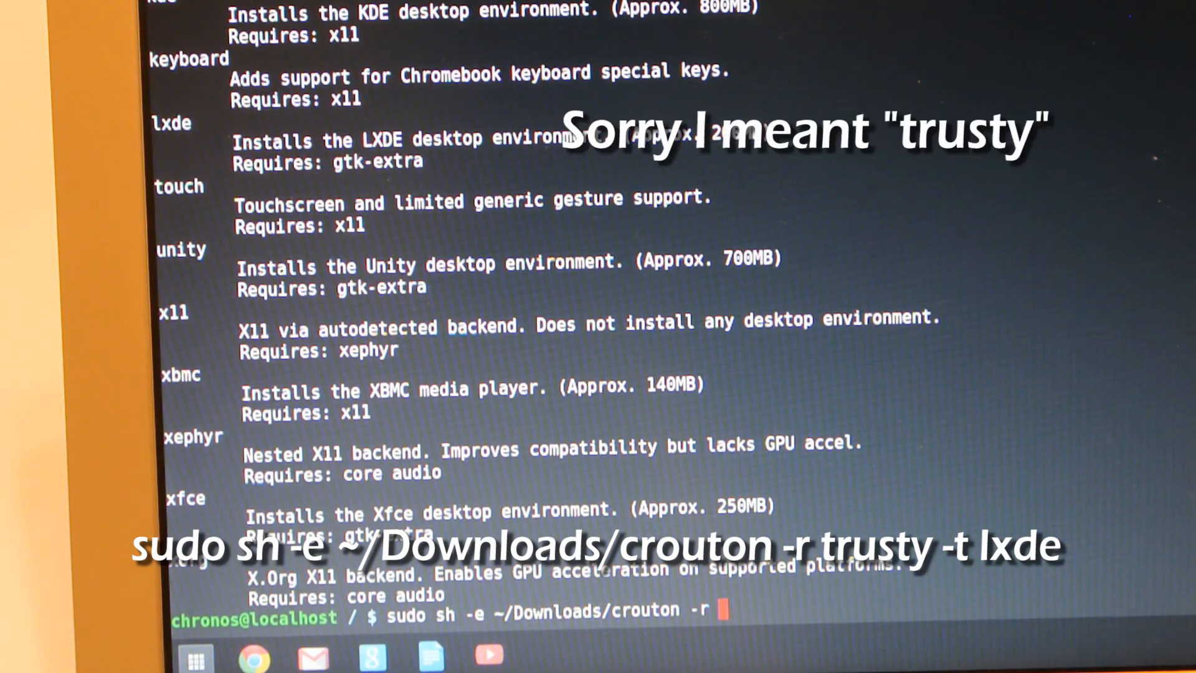
text(trendy)
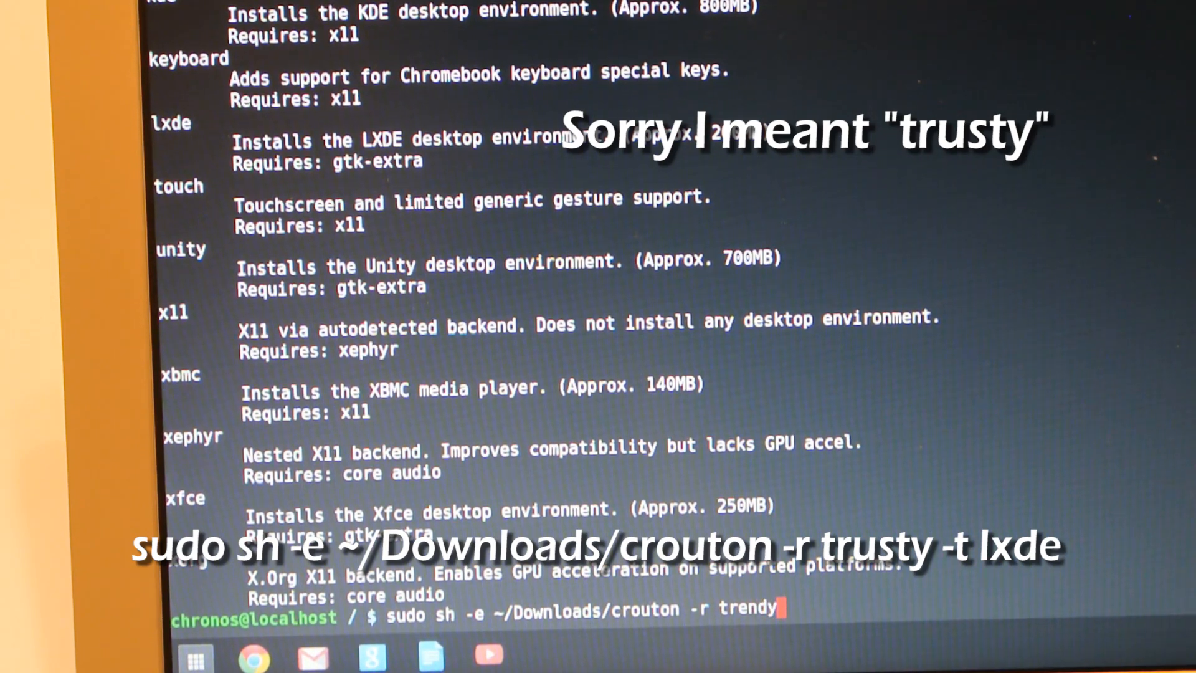
text(-t)
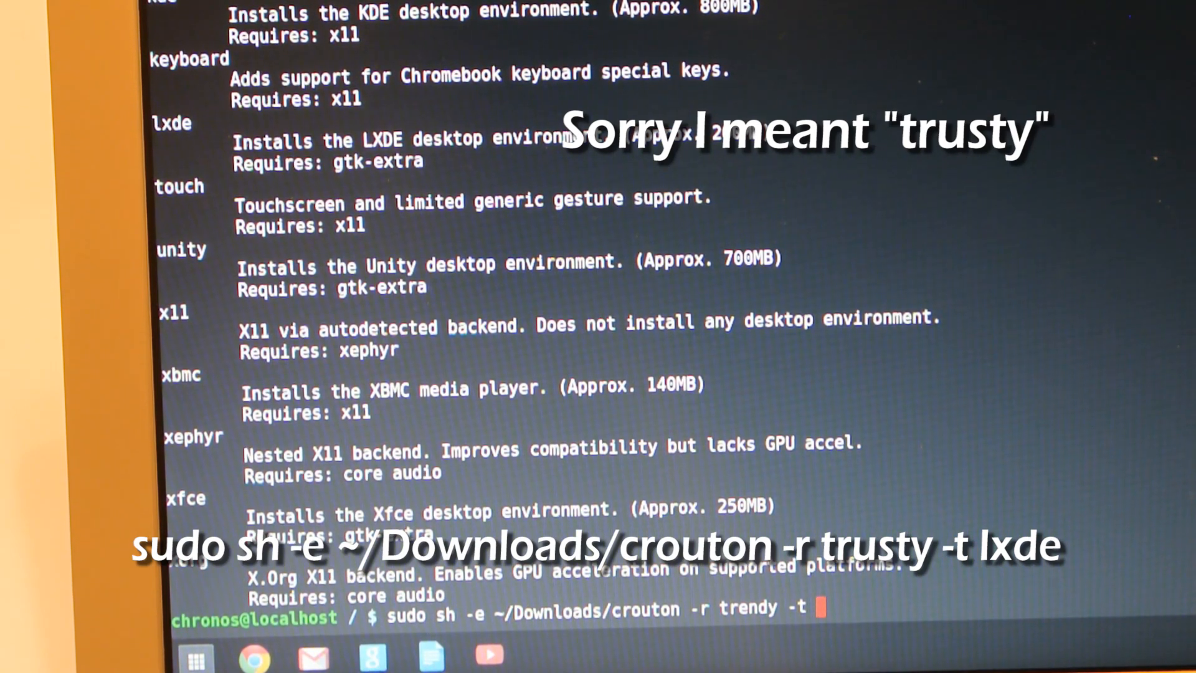
text(lxde)
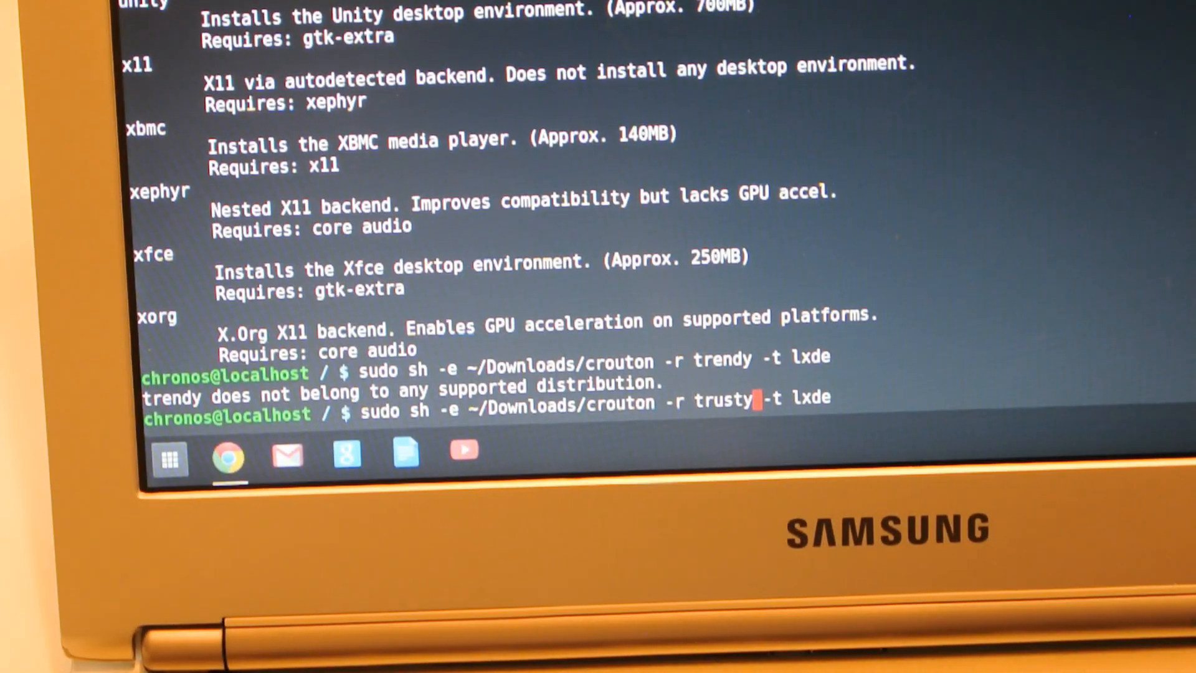
Step: Run 'sudo sh -e ~/Downloads/crouton -r trusty -t lxde' and follow the package extraction
key(Return)
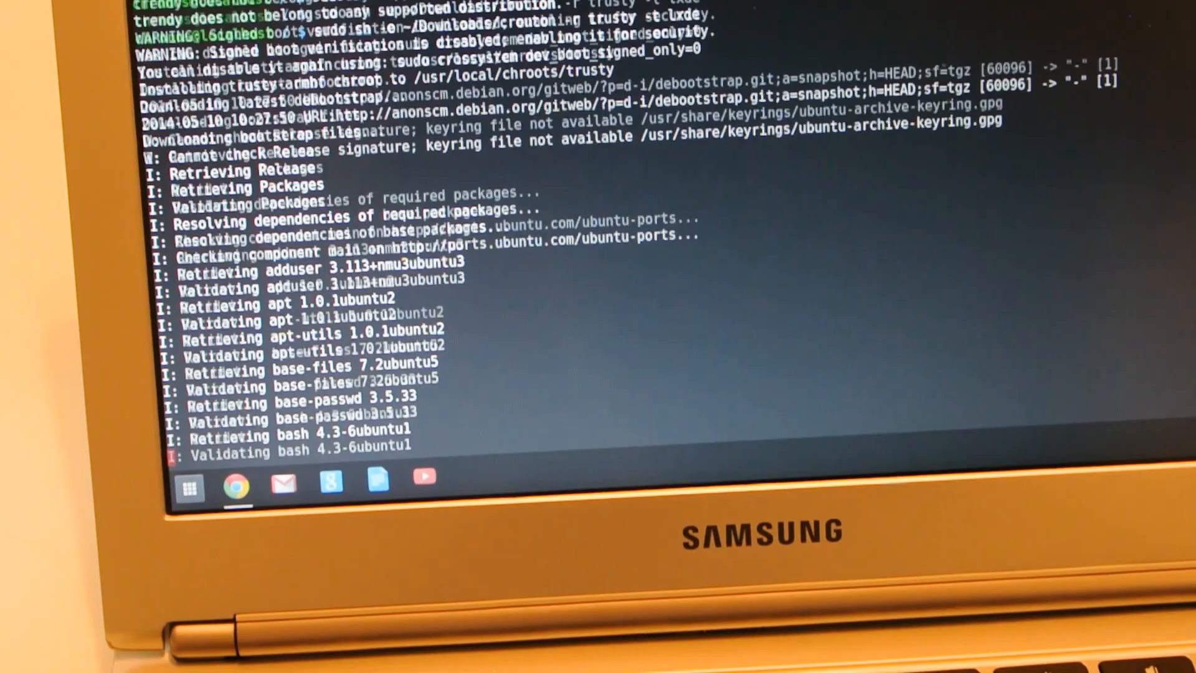
scroll(down, 3)
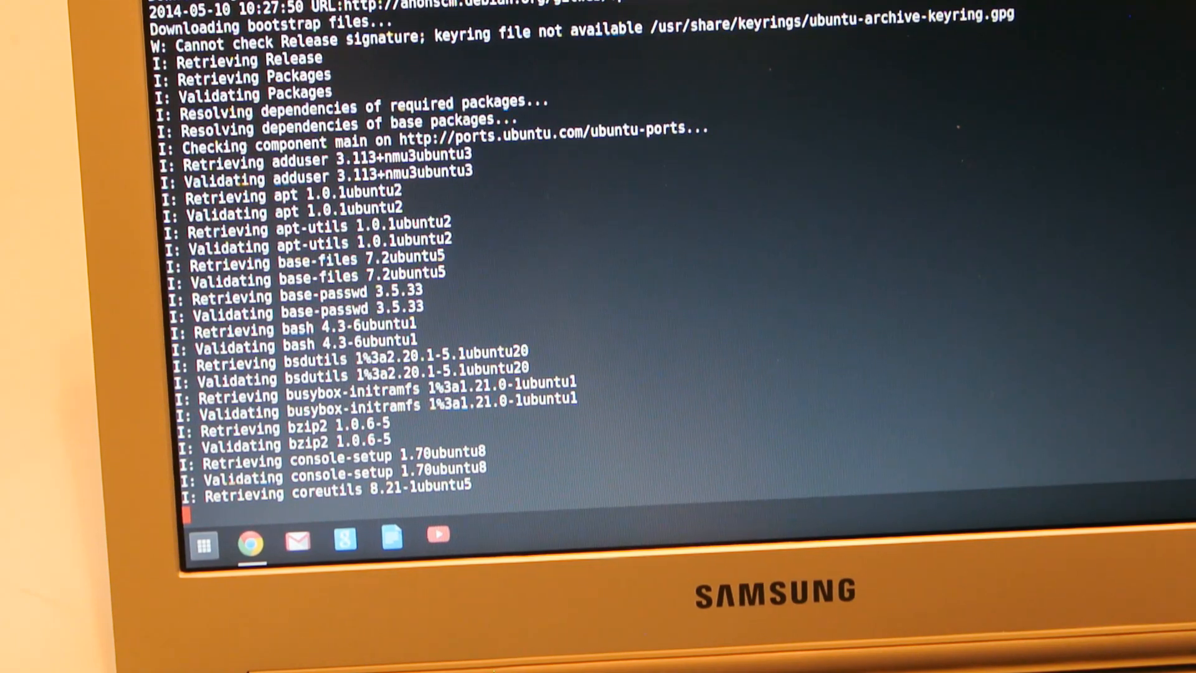
scroll(down, 3)
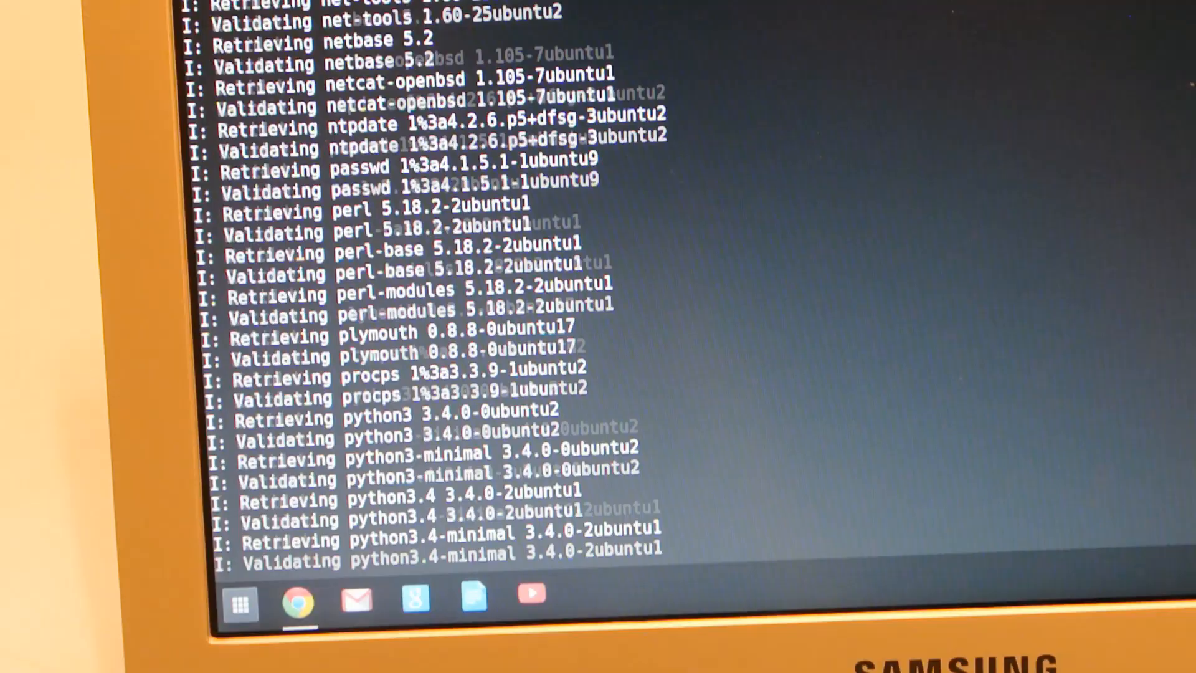
scroll(down, 3)
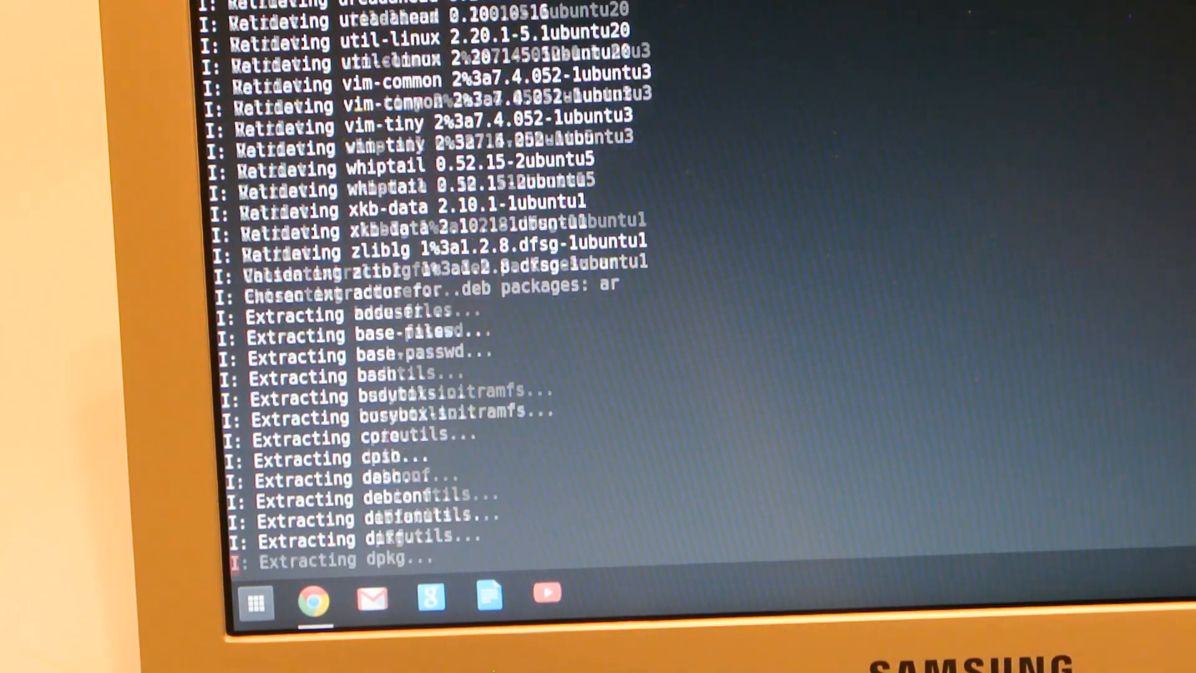
scroll(down, 3)
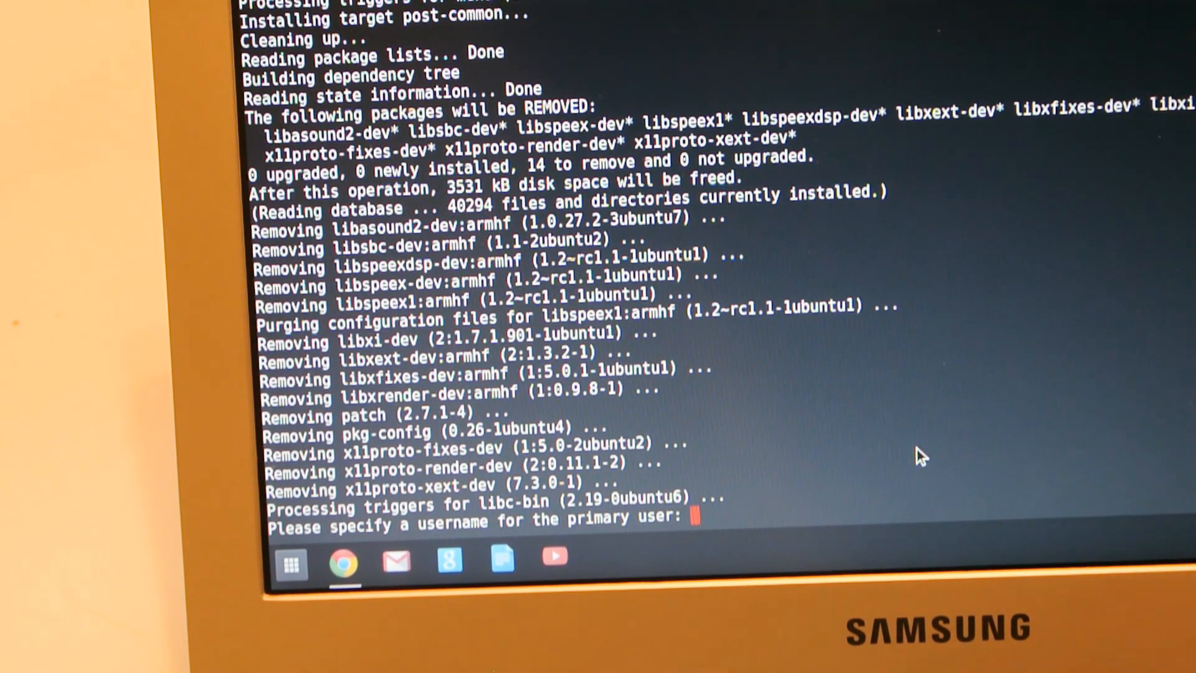
Step: Enter the primary username and set the chroot user's UNIX password
text(andrew)
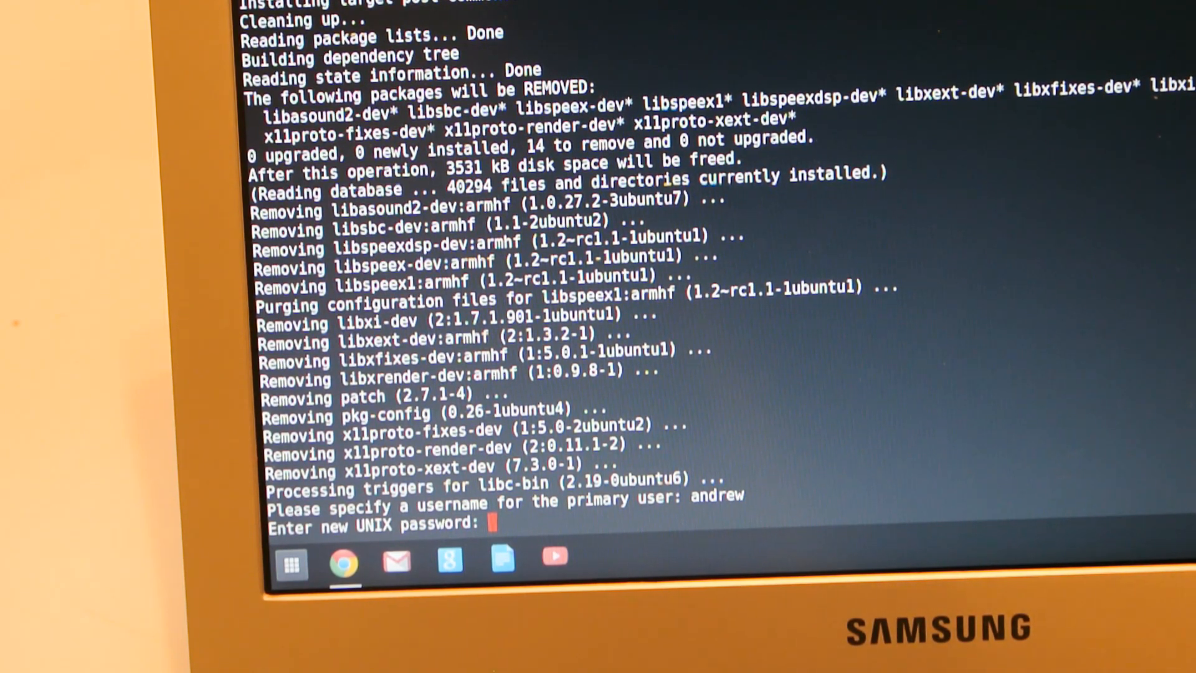
mouse_move(917, 455)
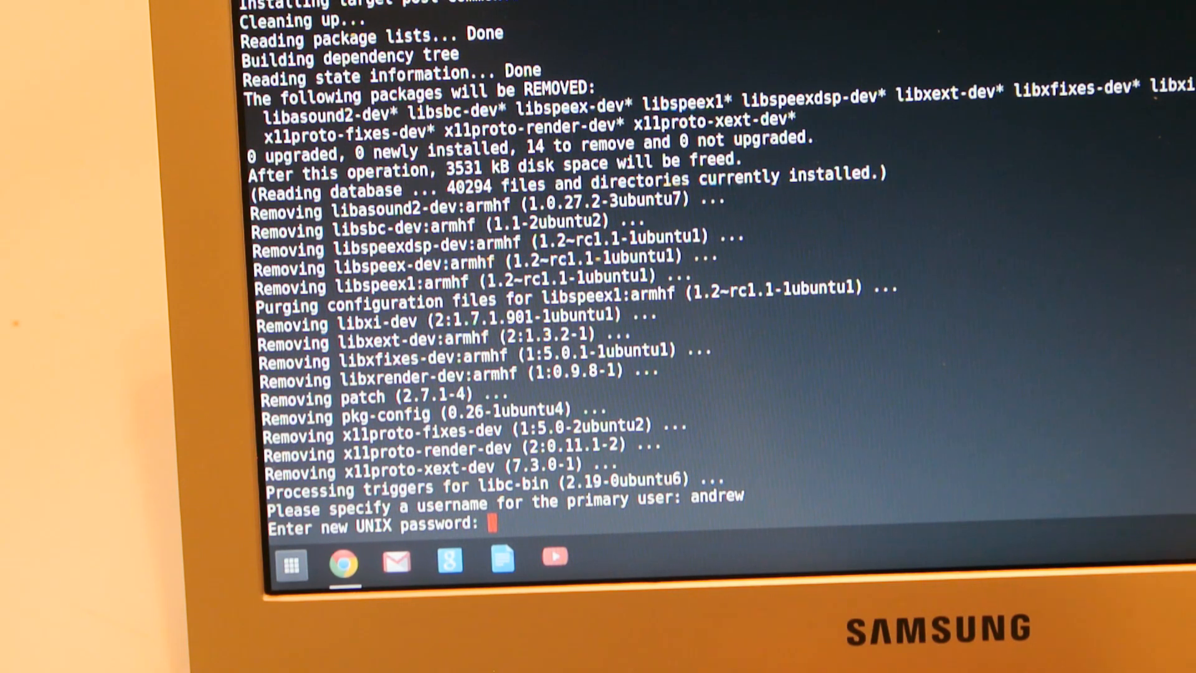
key(Return)
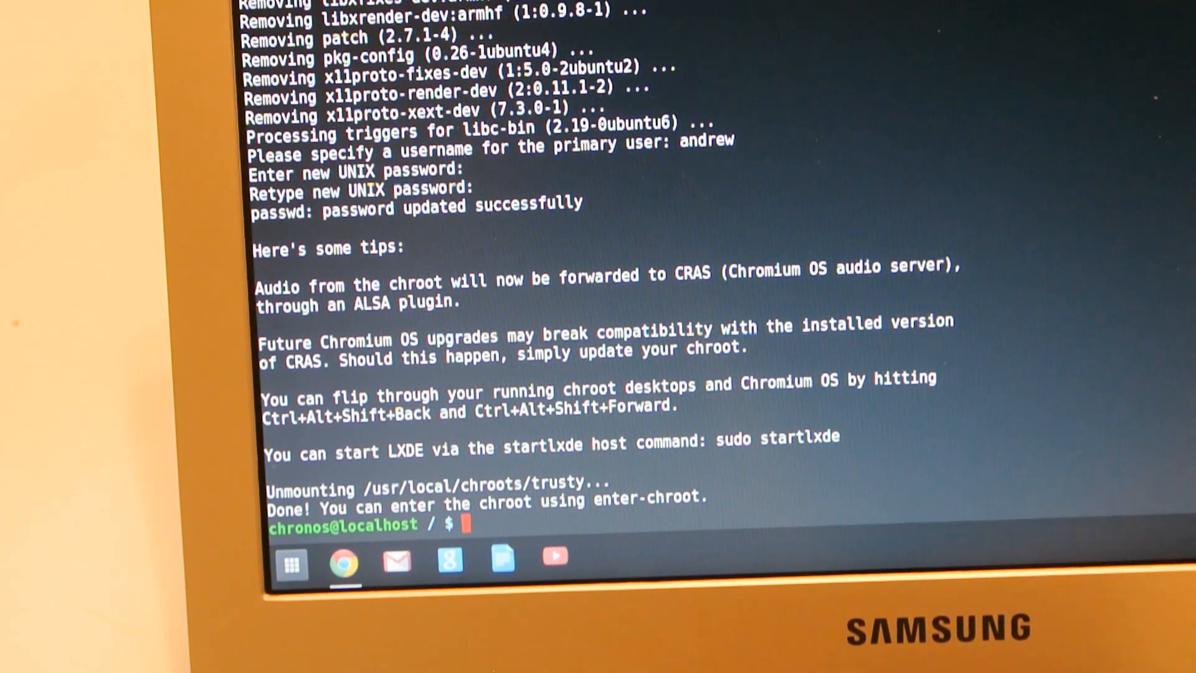
Step: Run sudo startlxde to launch the LXDE desktop, then open its application menu
text(sudo)
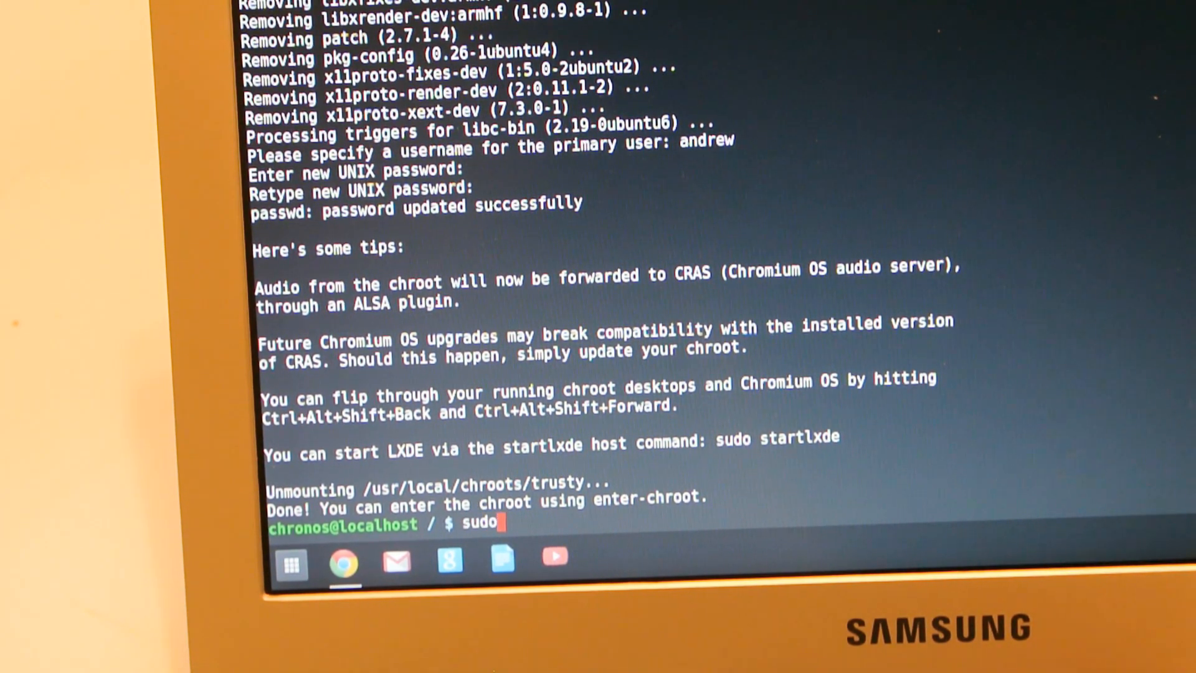
text(st)
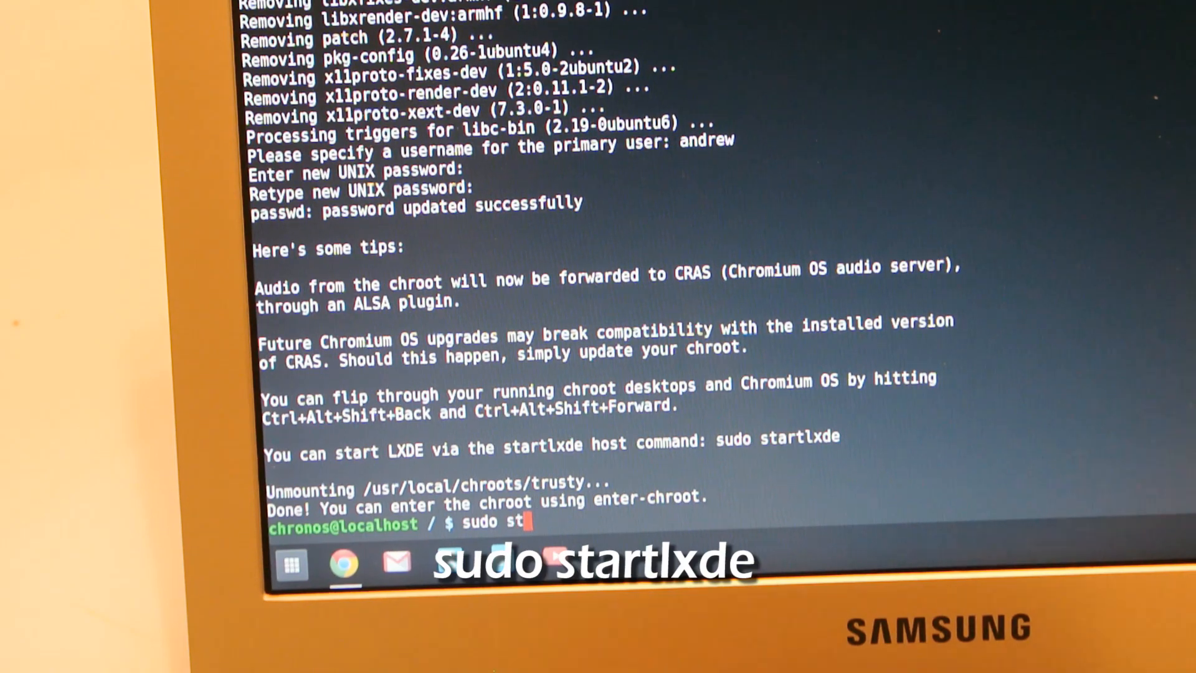
text(art)
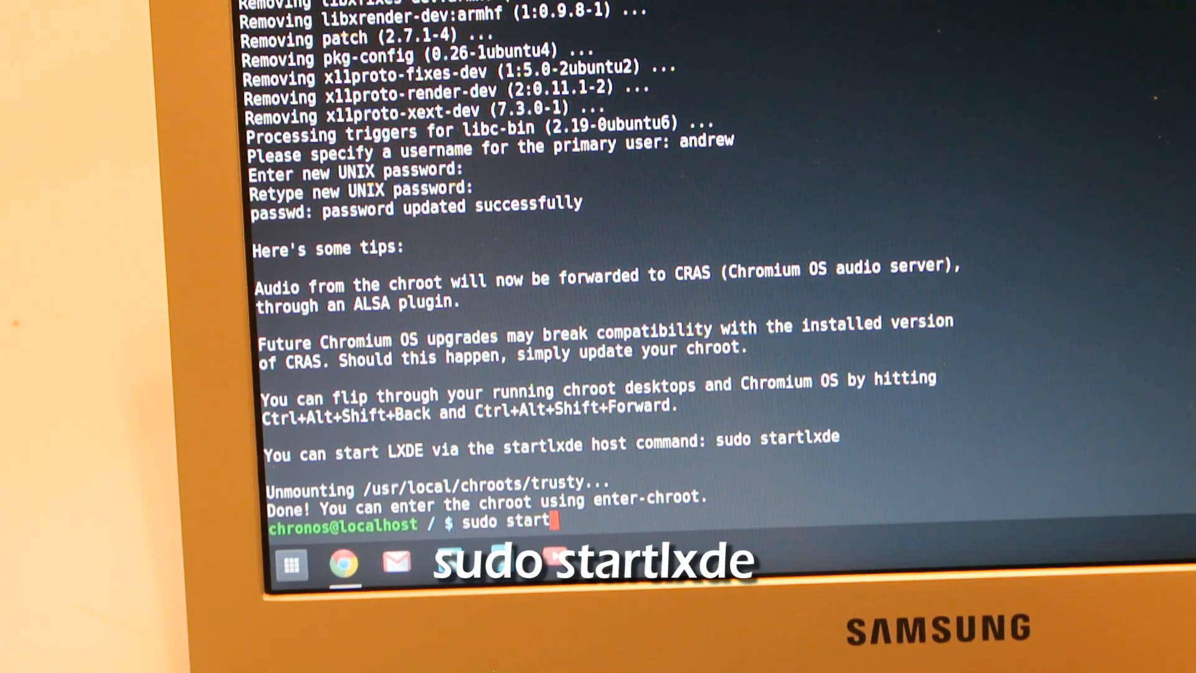
text(lxde)
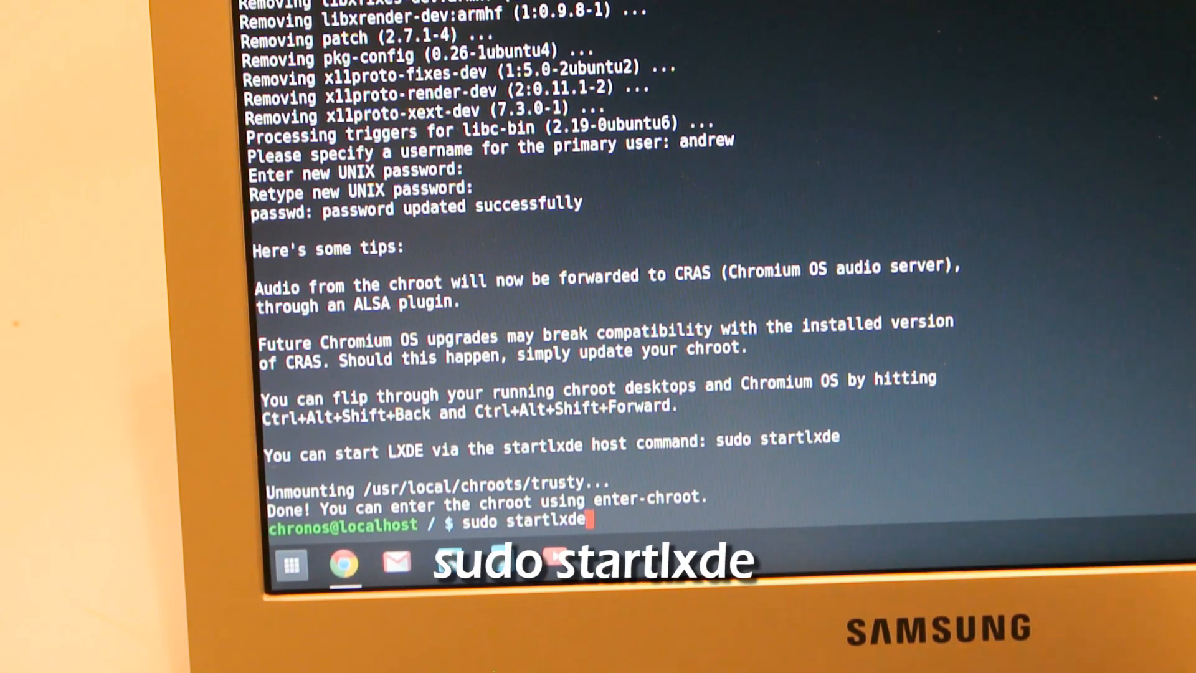
key(Return)
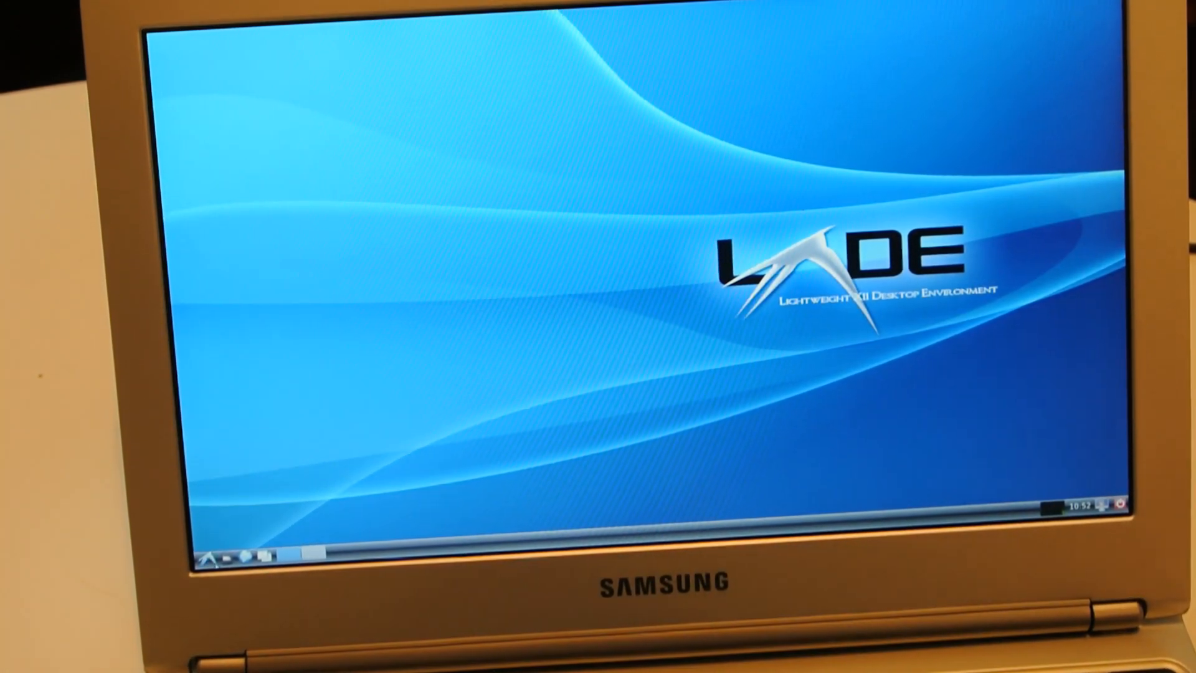
click(211, 554)
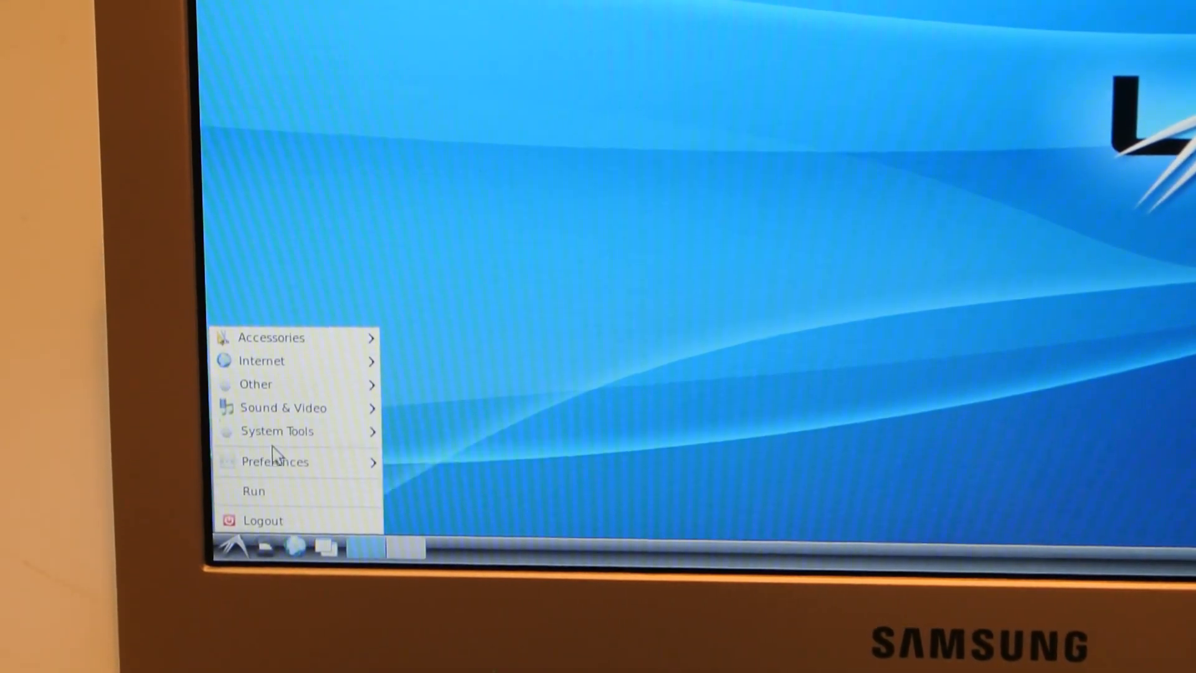
mouse_move(293, 361)
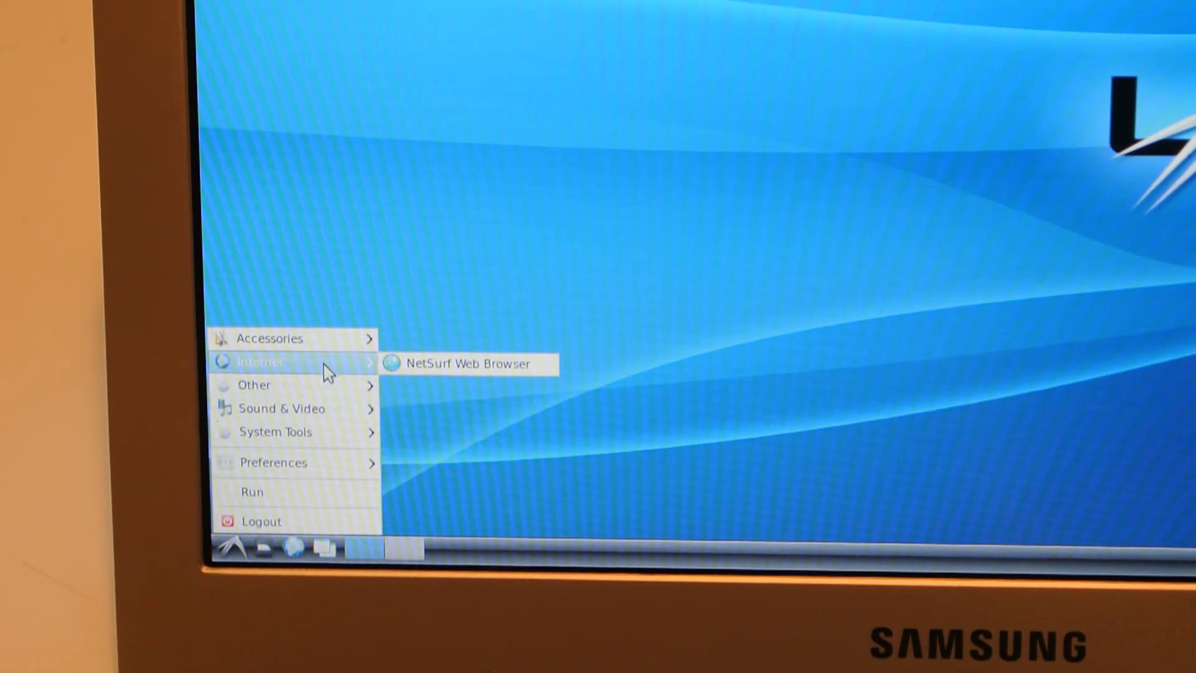
Step: Launch NetSurf Web Browser from the menu's Internet section
click(469, 364)
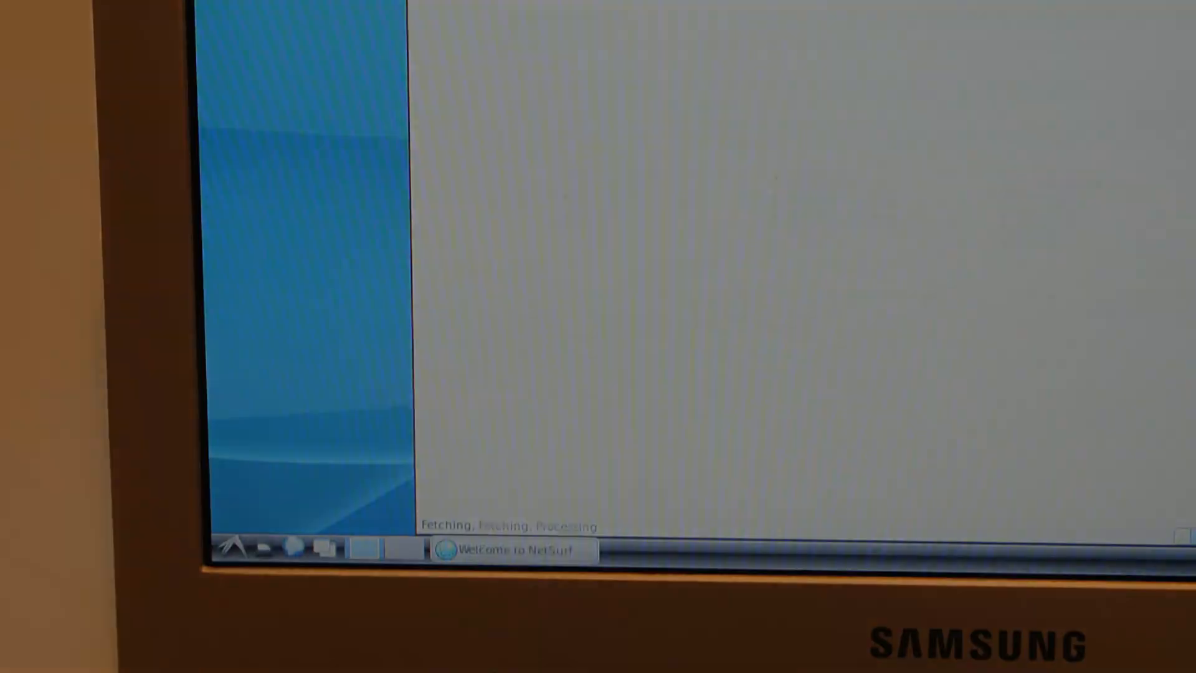